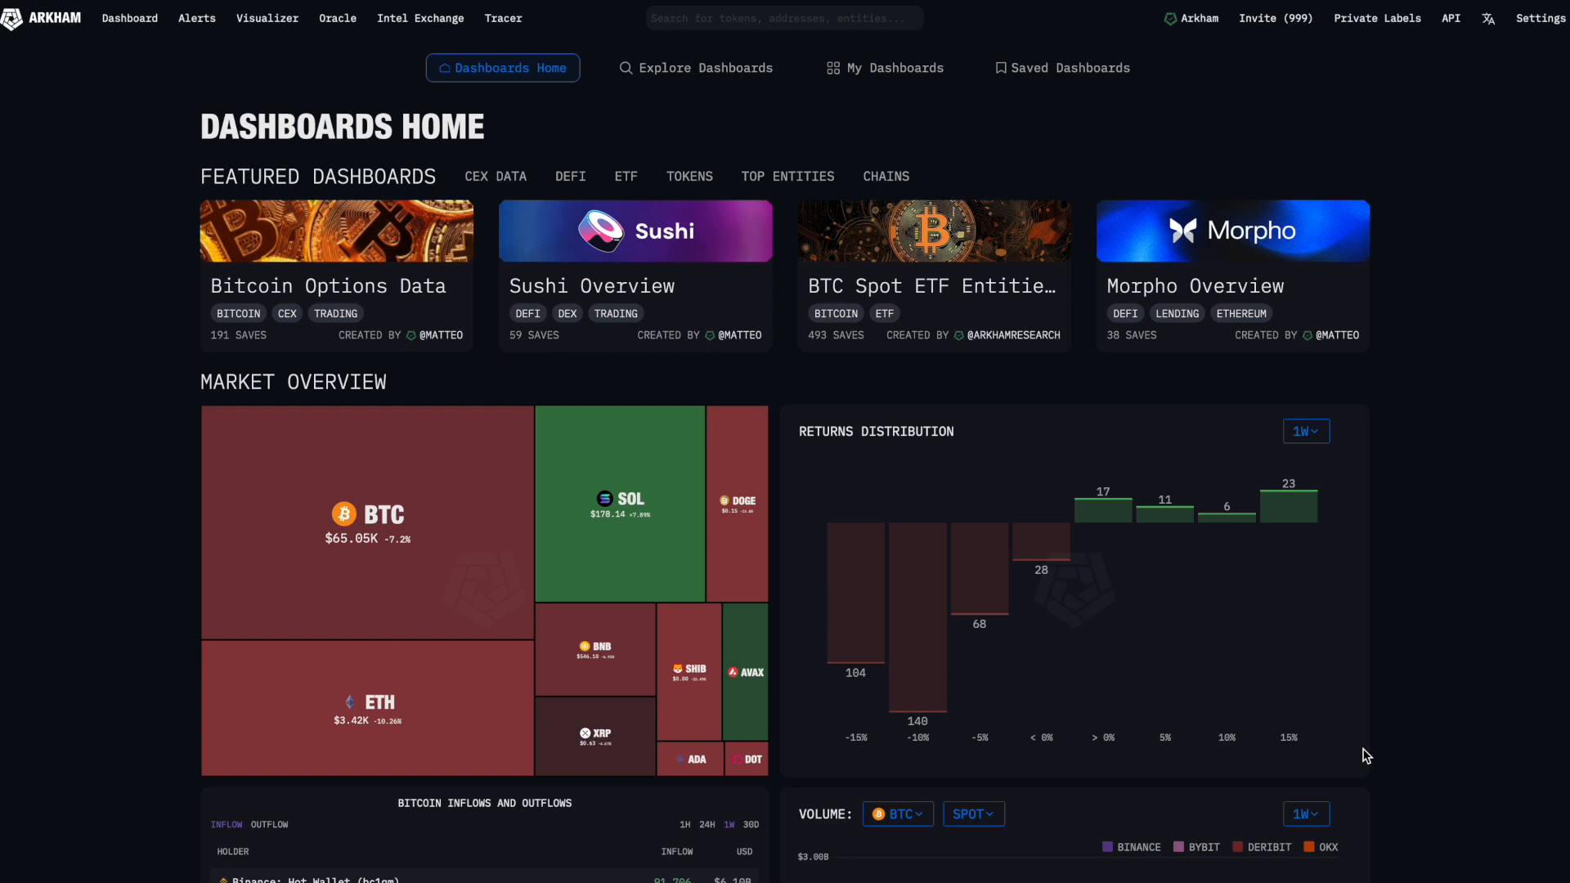
Return to the Arkham dashboards home page and look down its list.
left_click(127, 18)
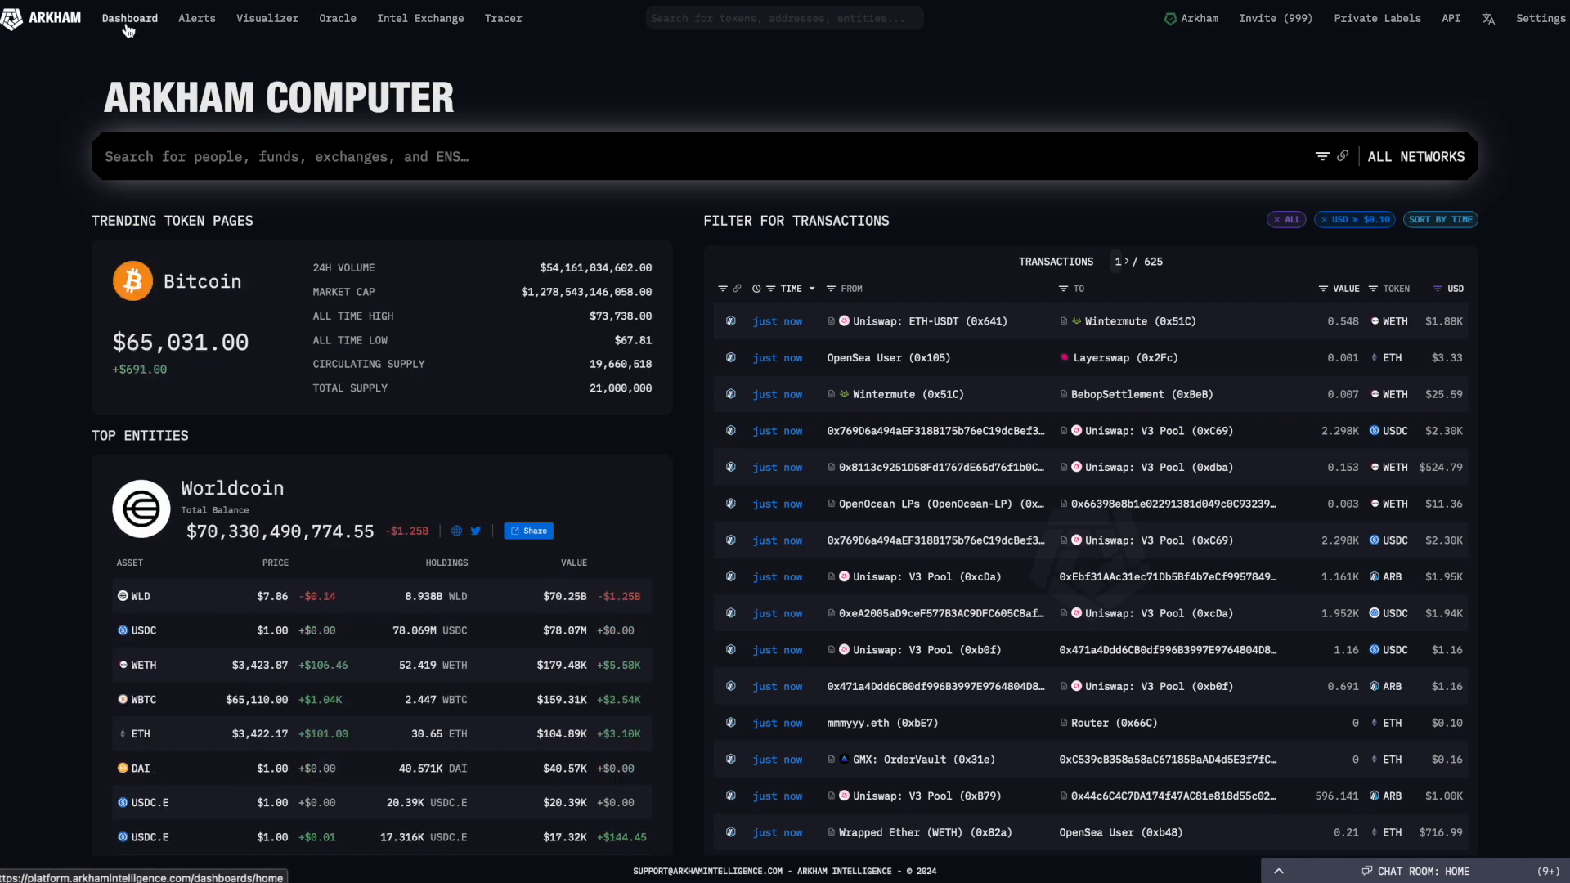
left_click(128, 18)
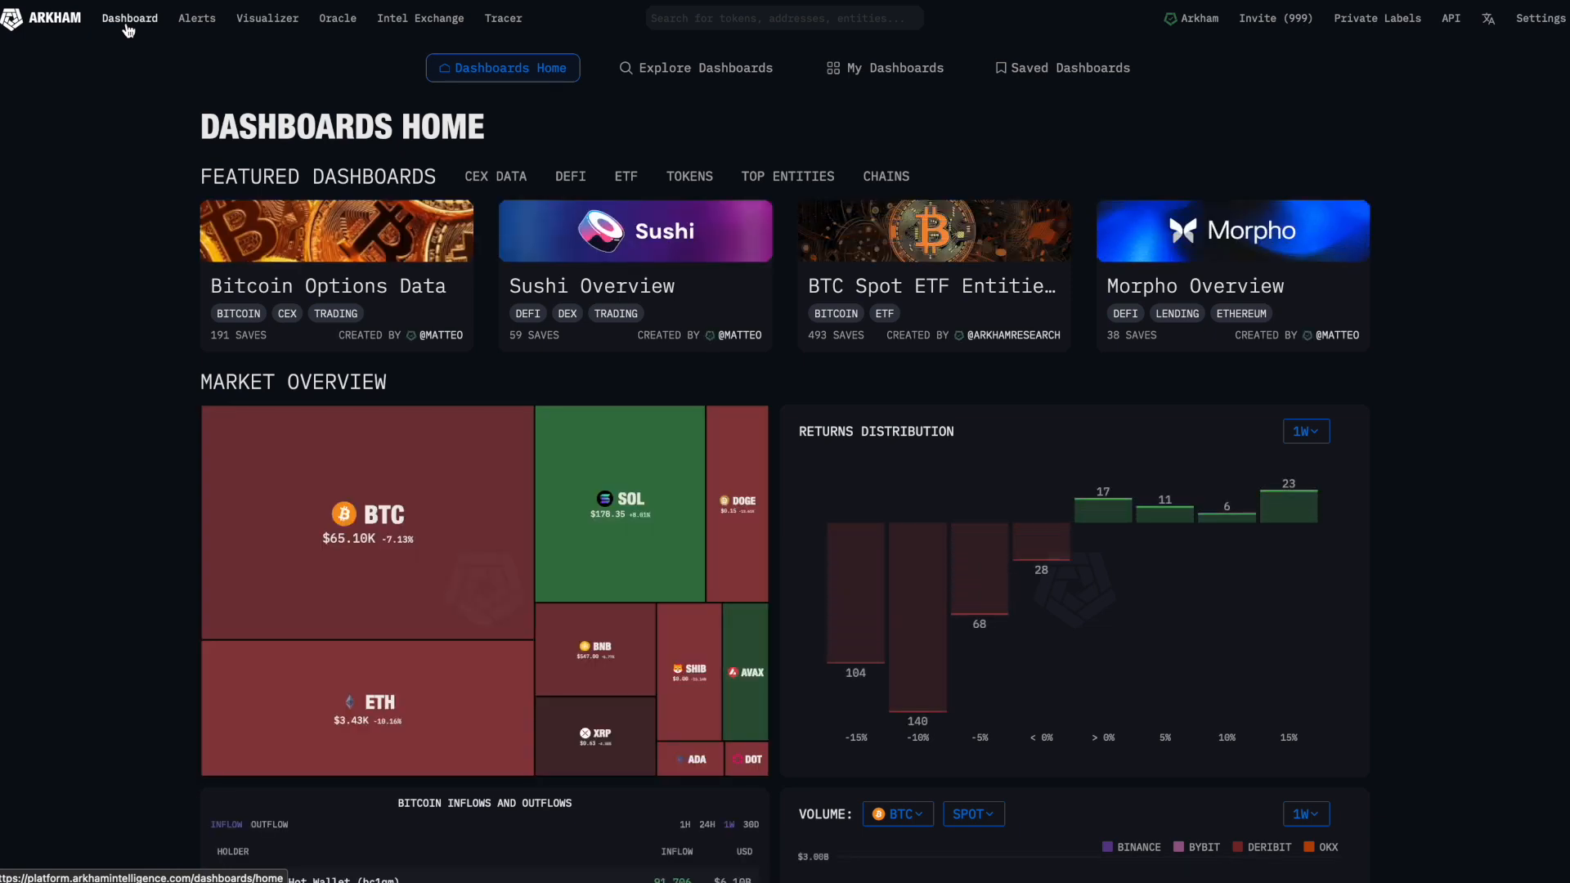
mouse_move(208, 173)
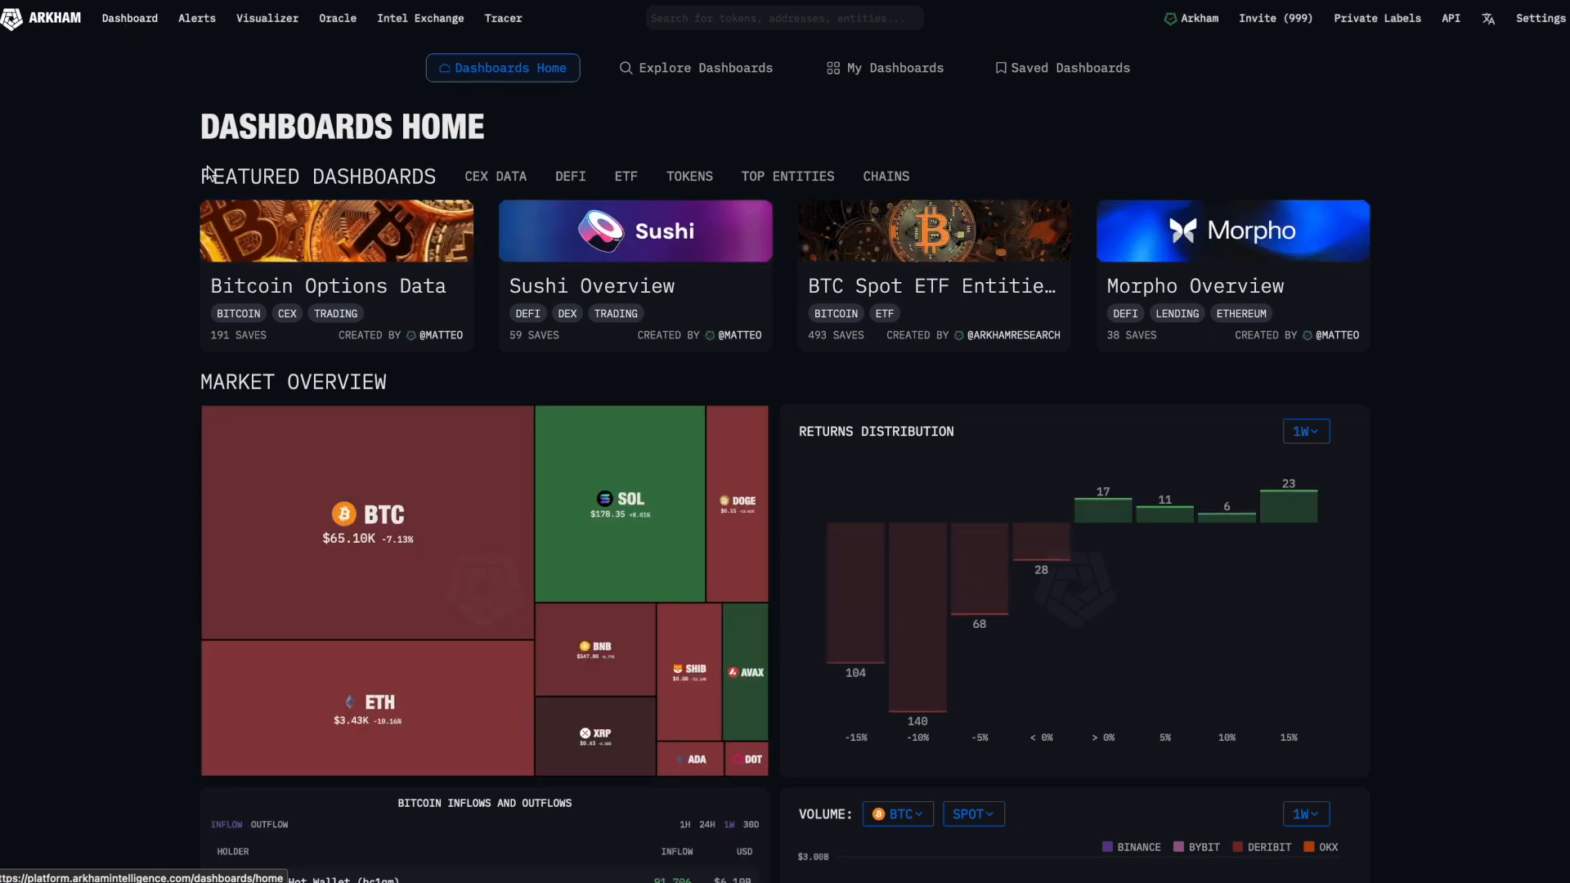
mouse_move(975, 265)
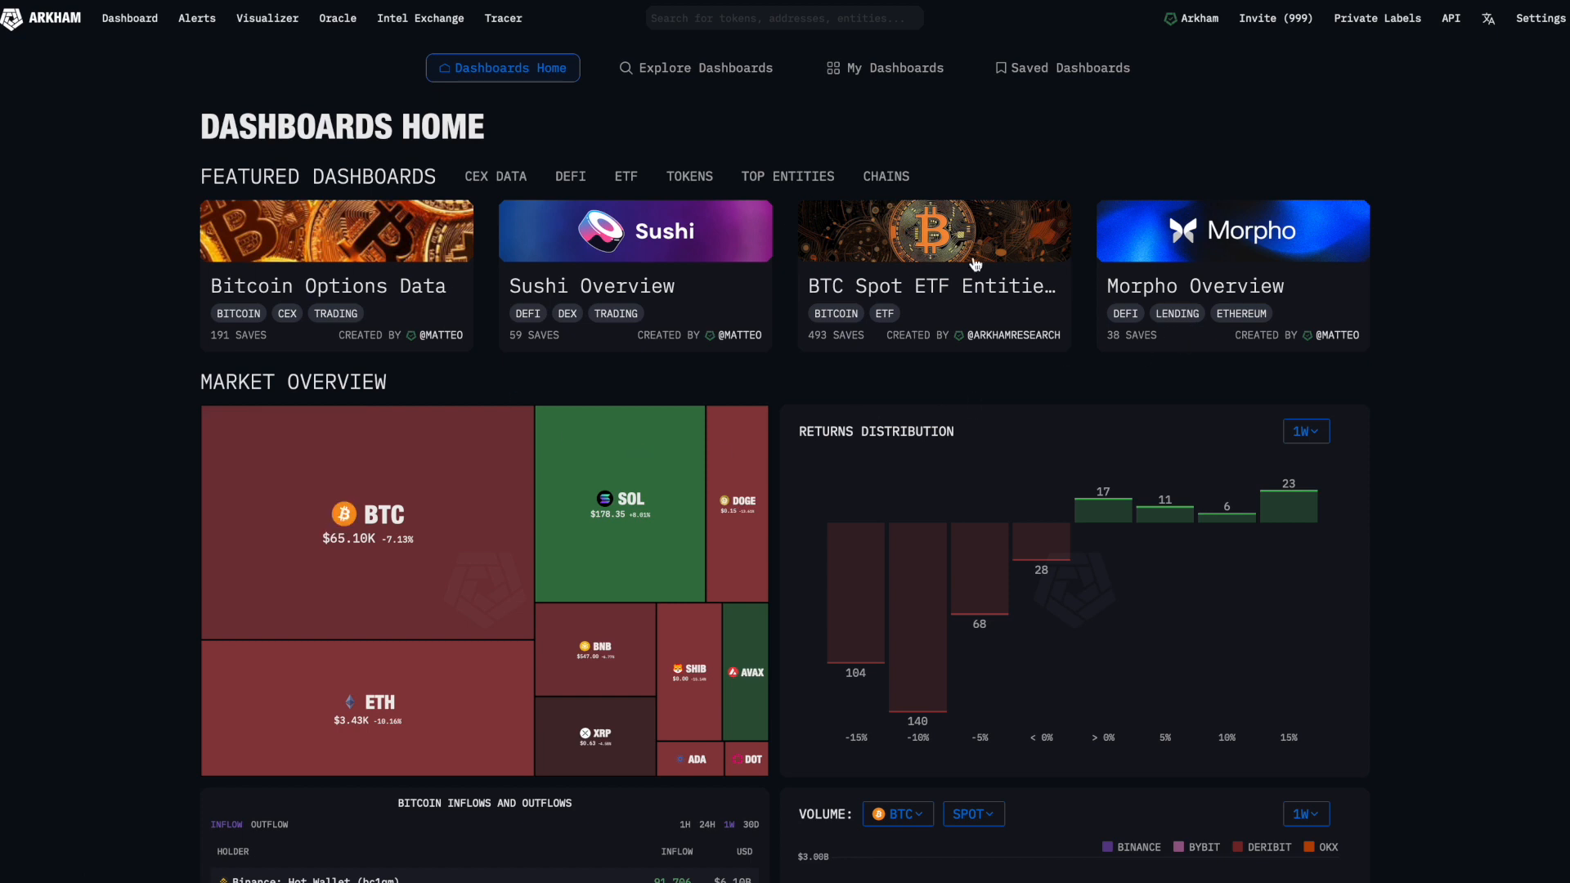
mouse_move(584, 340)
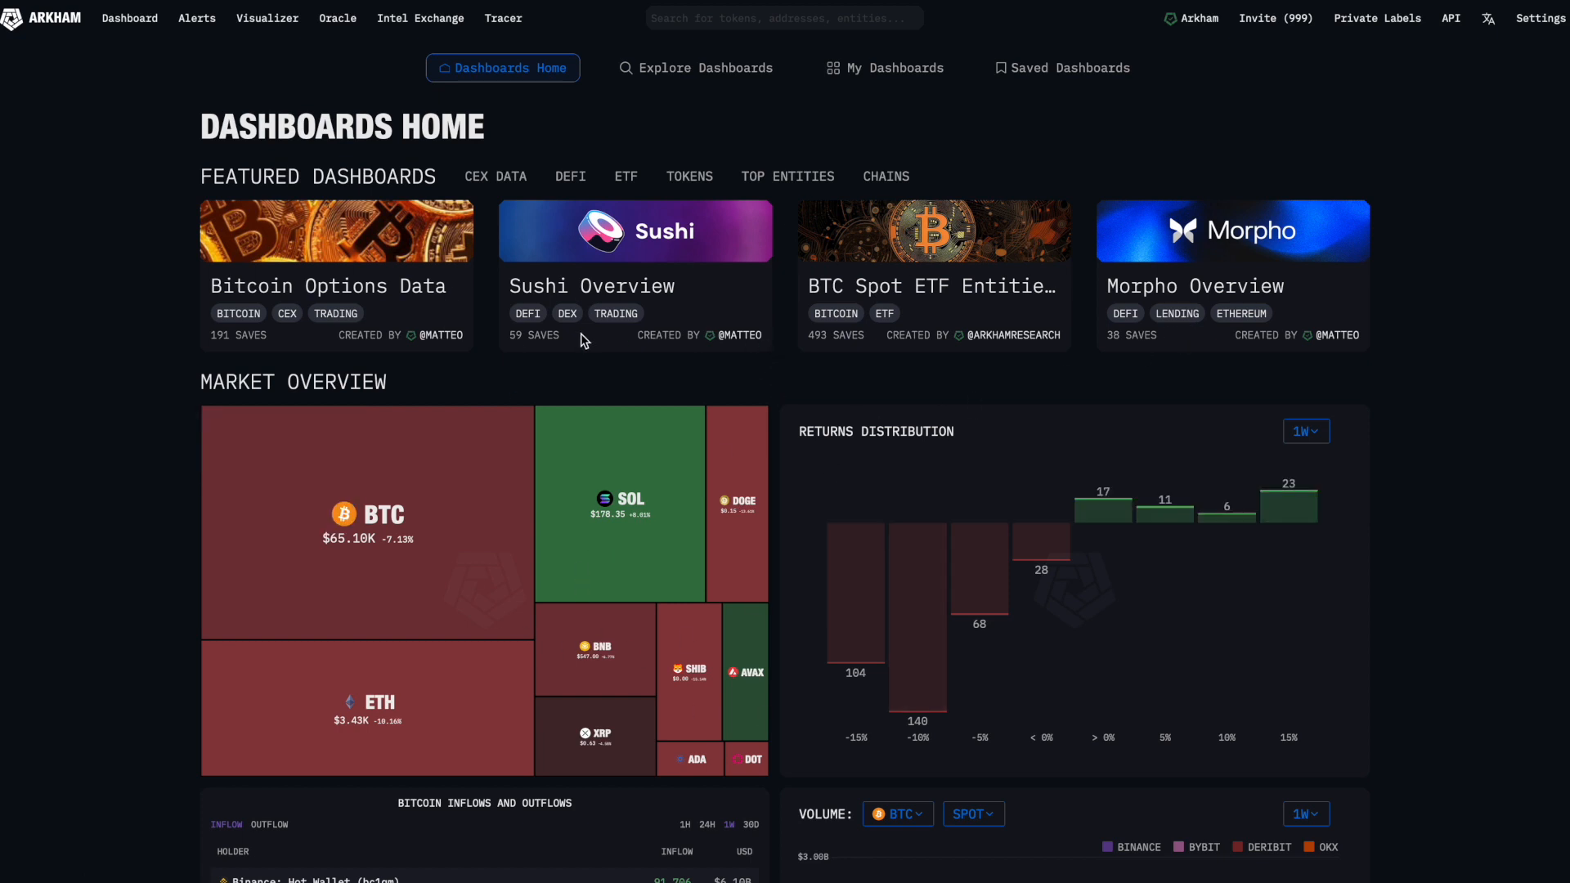
mouse_move(926, 371)
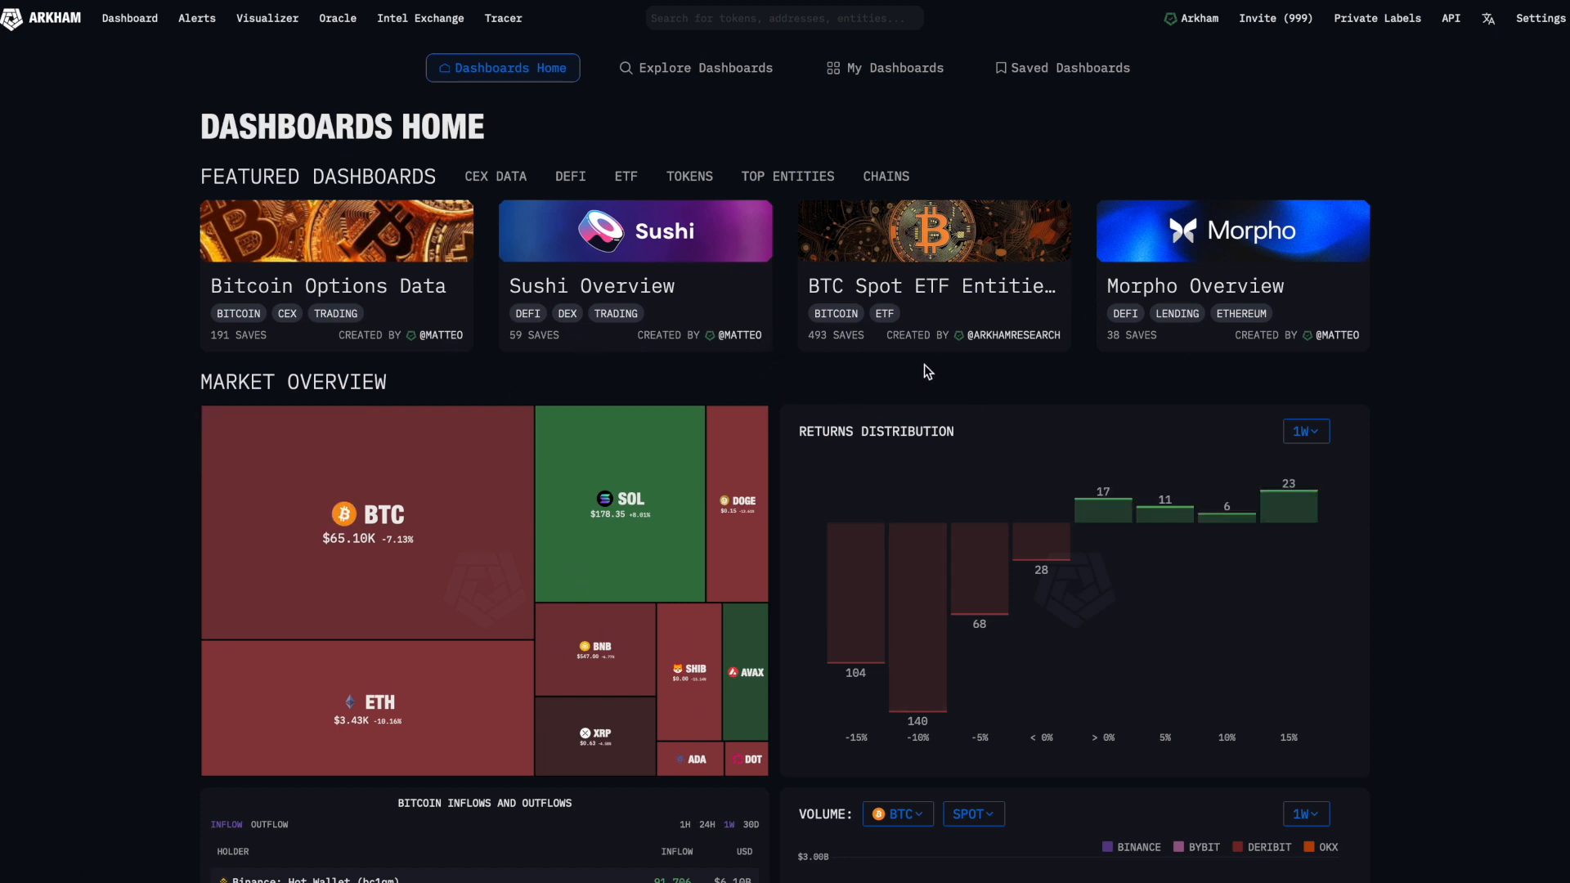
mouse_move(815, 474)
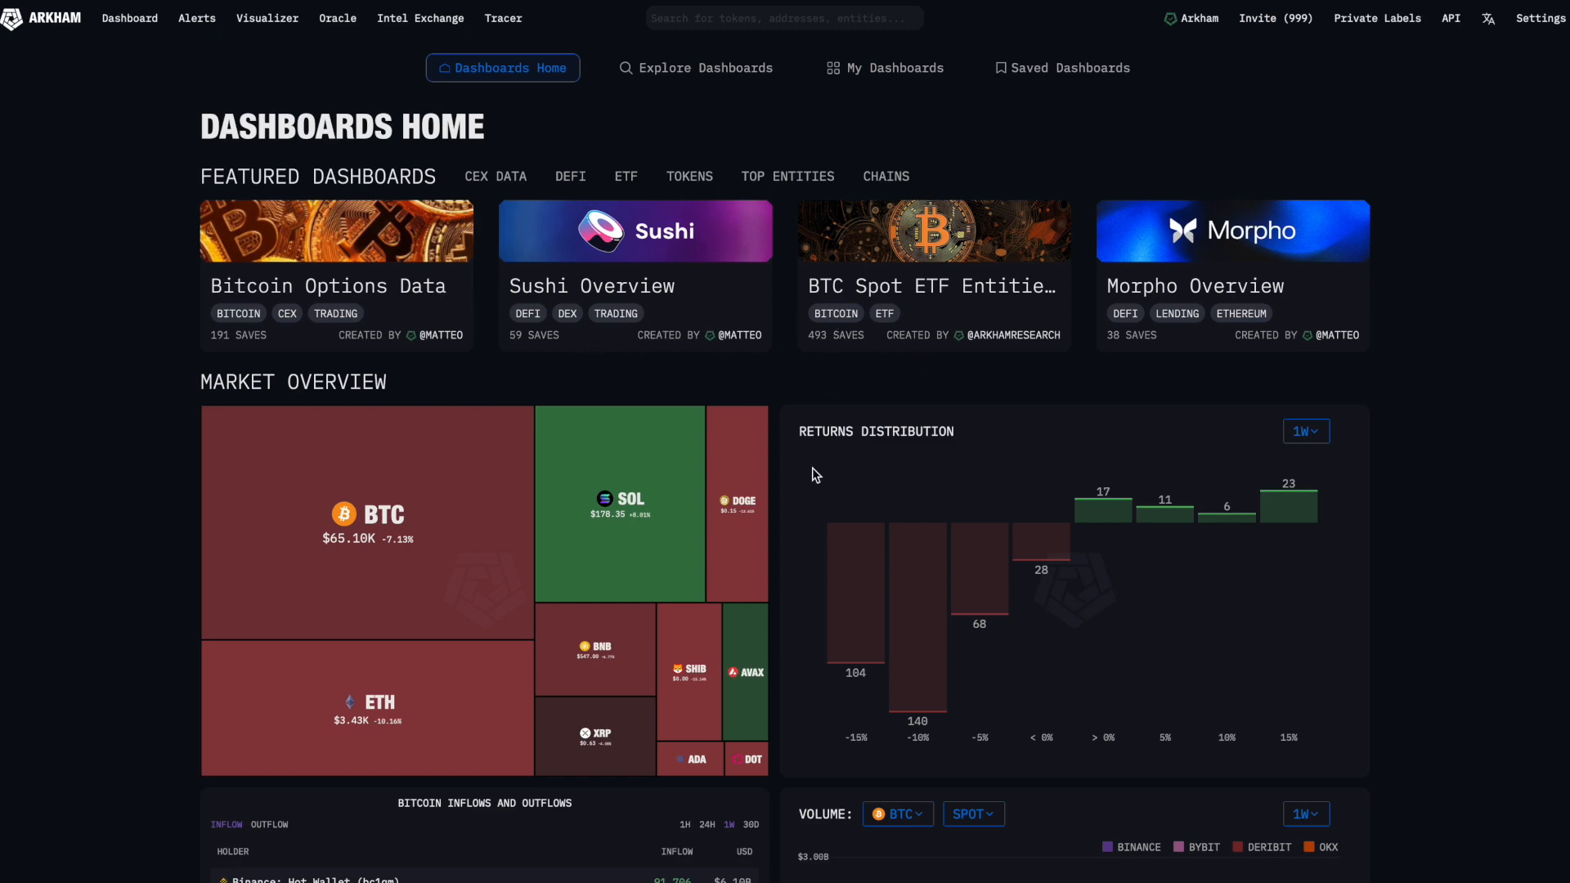
scroll("down", 3)
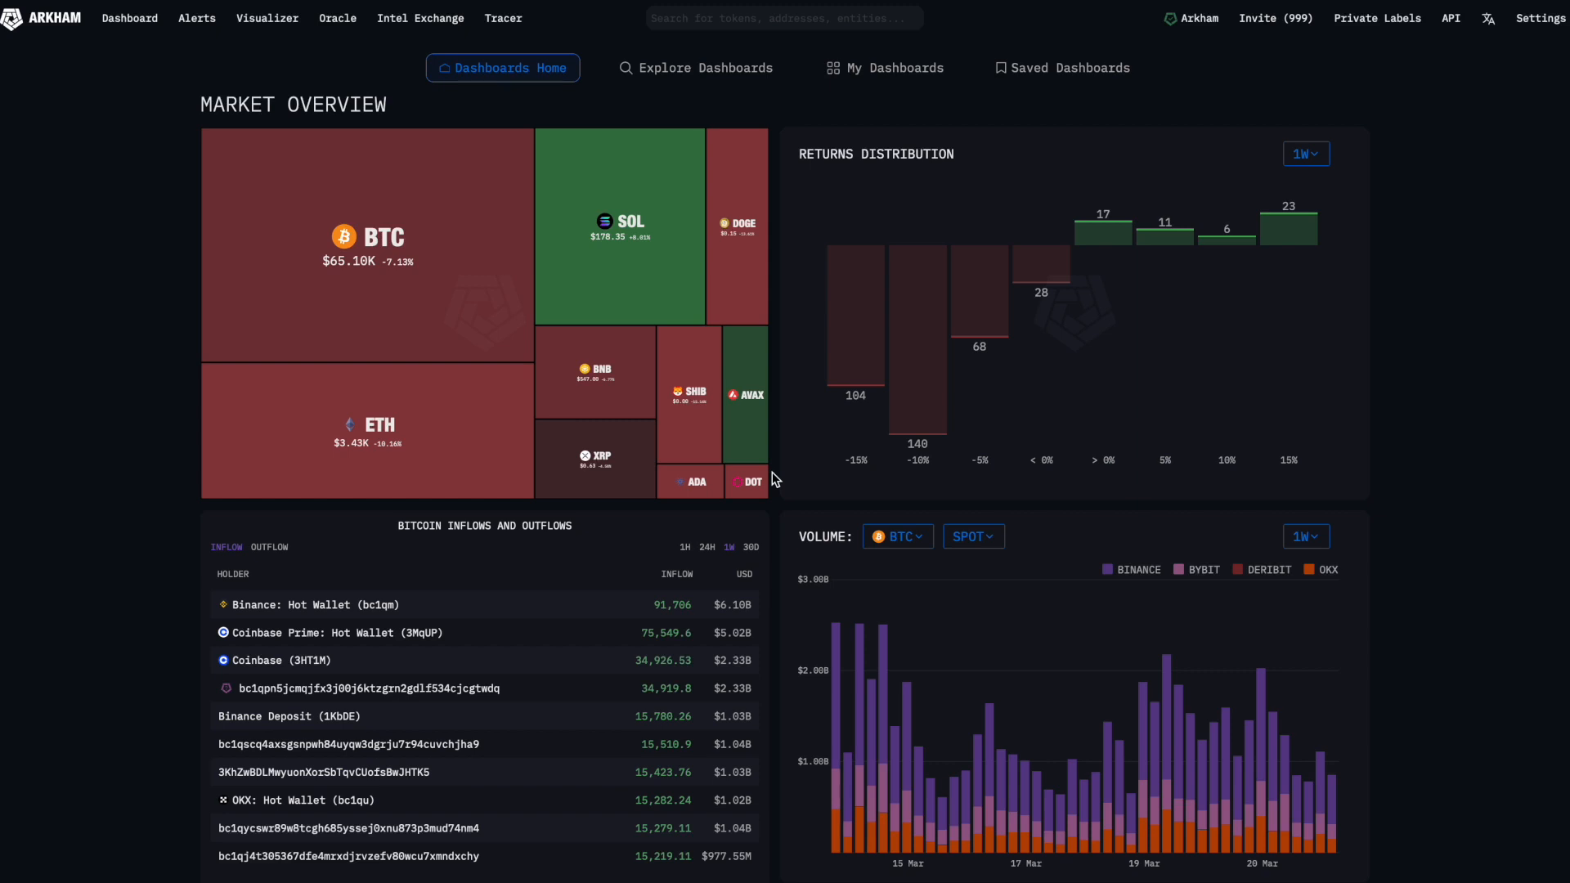
mouse_move(884, 204)
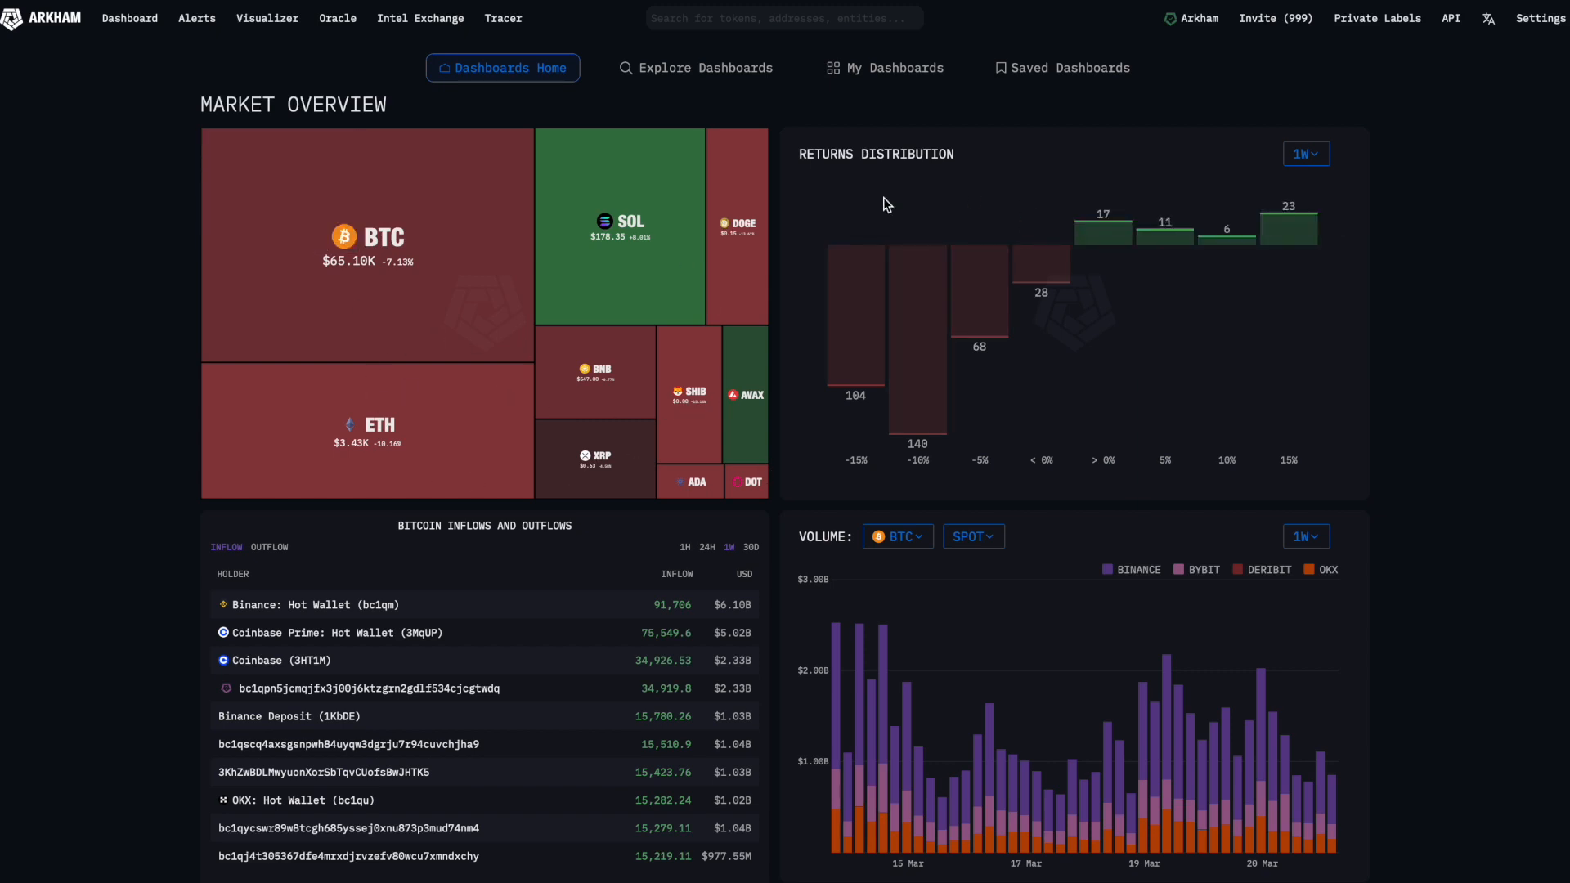
mouse_move(1089, 234)
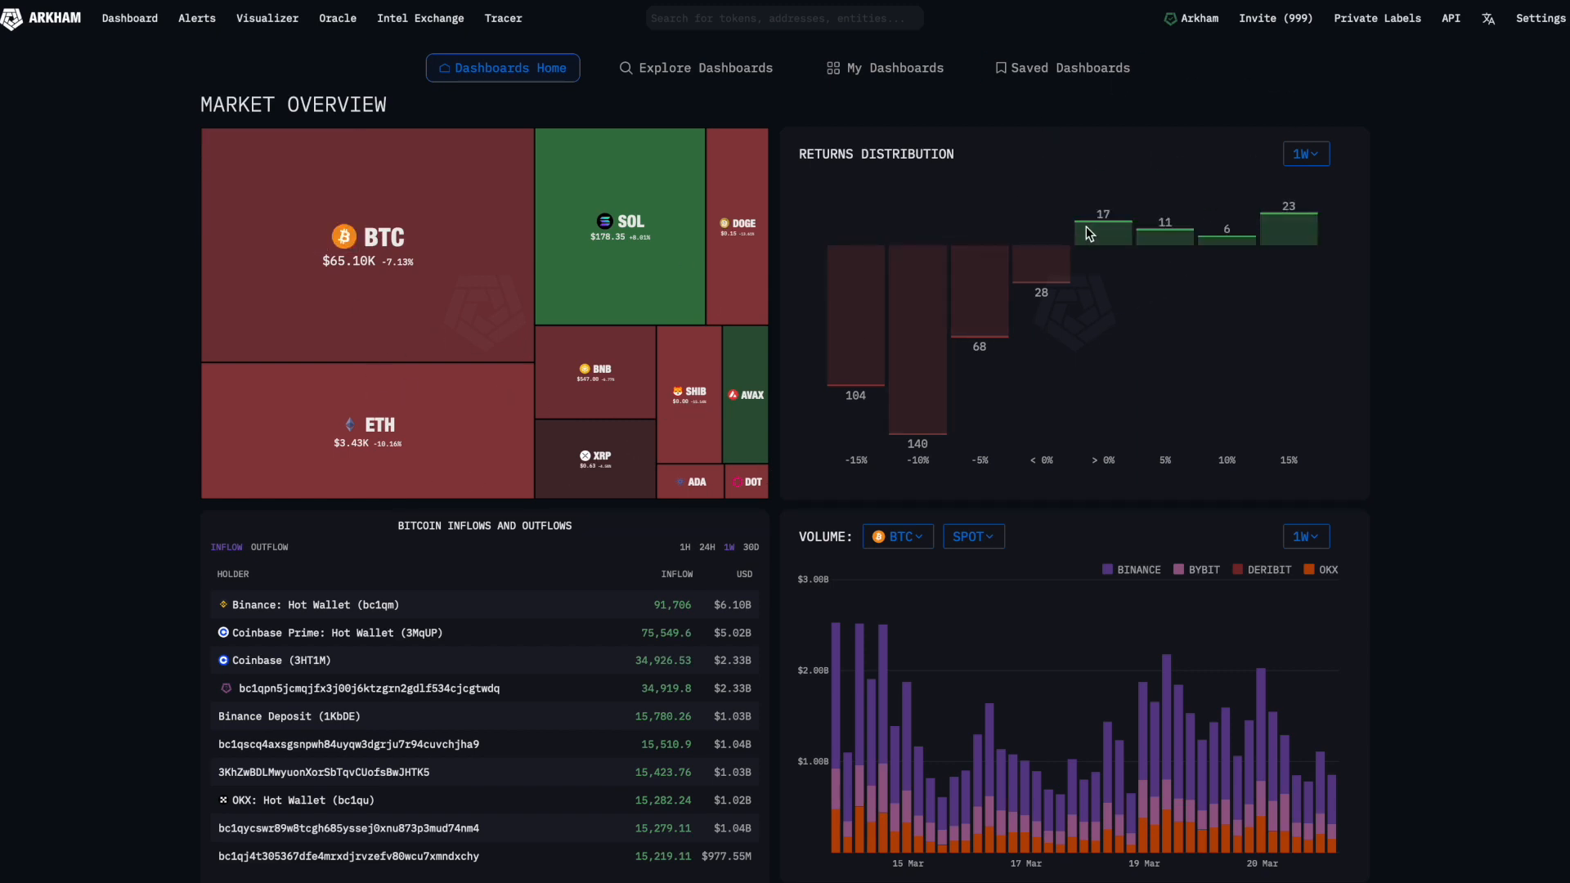
mouse_move(1101, 234)
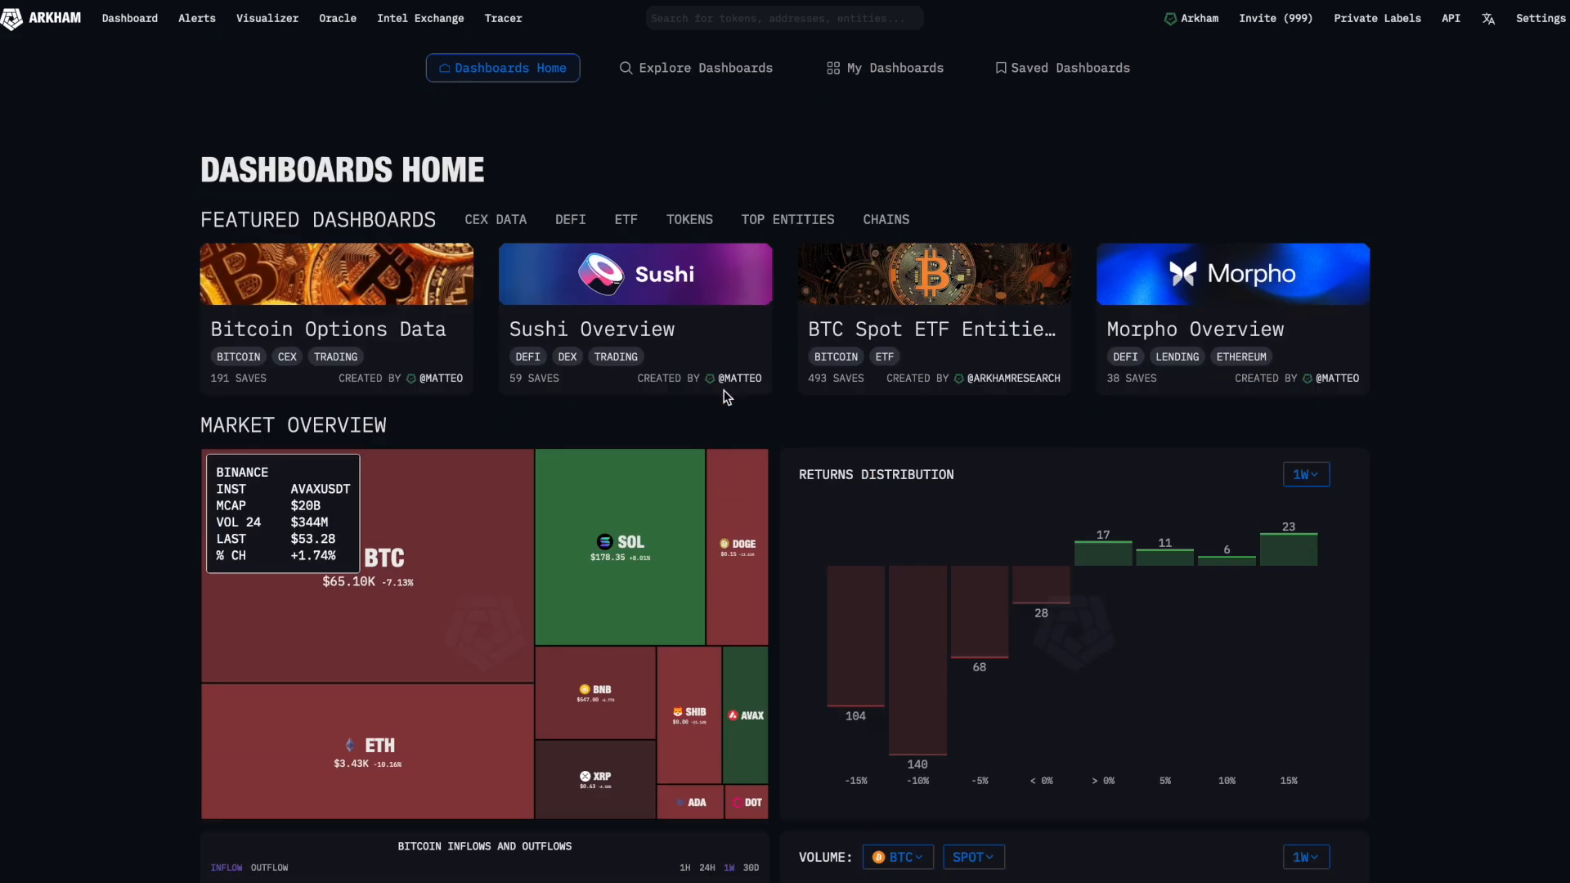
Show the Explore Dashboards page filtered to ETF featured dashboards.
left_click(695, 67)
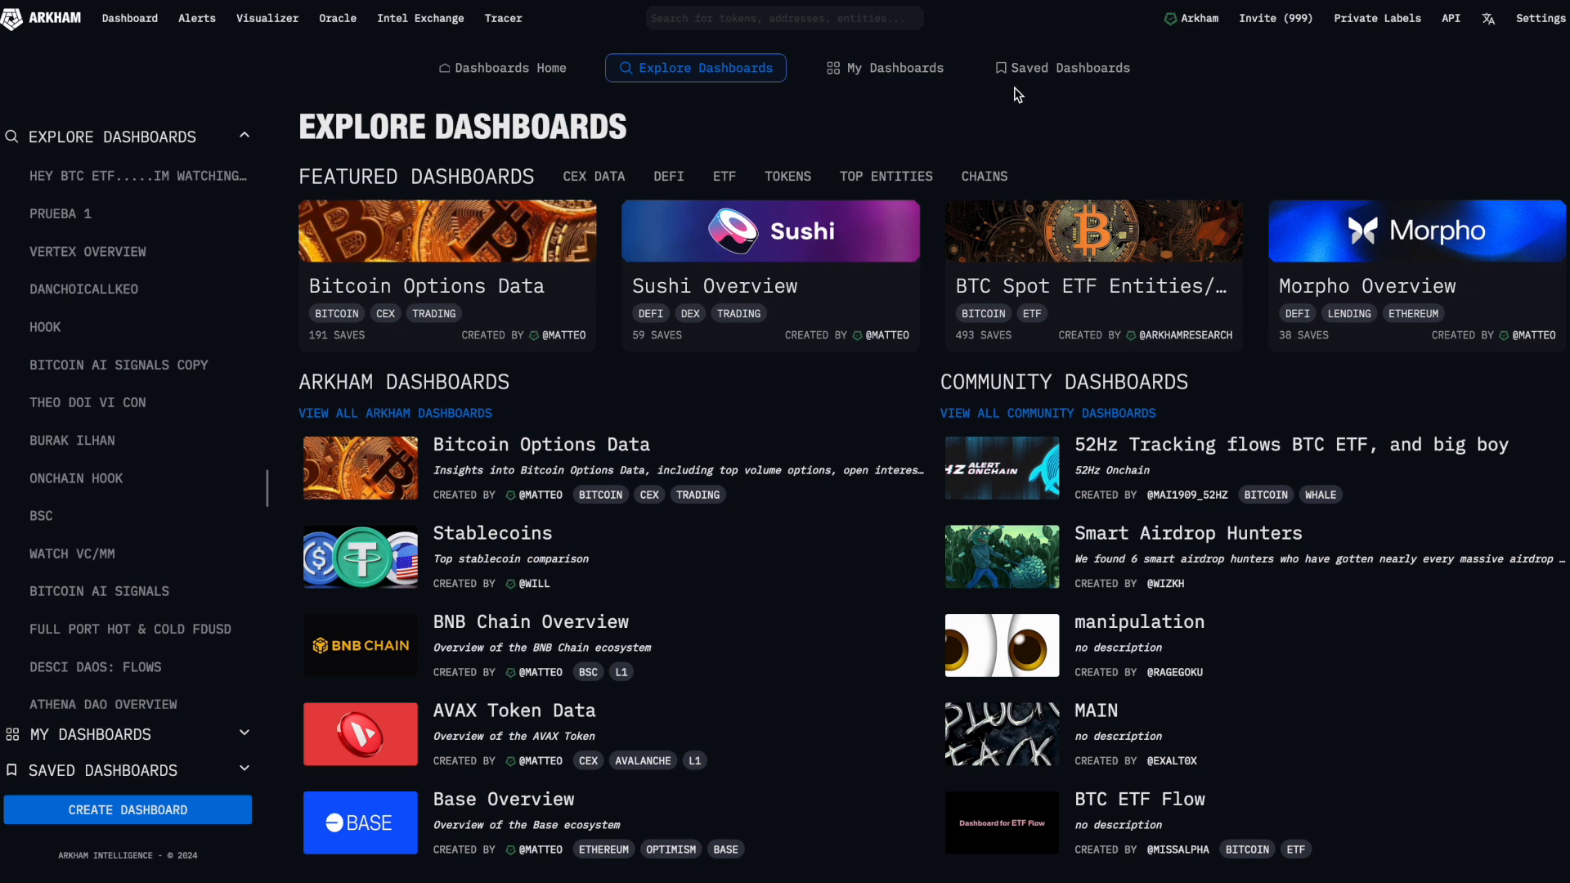
mouse_move(1122, 304)
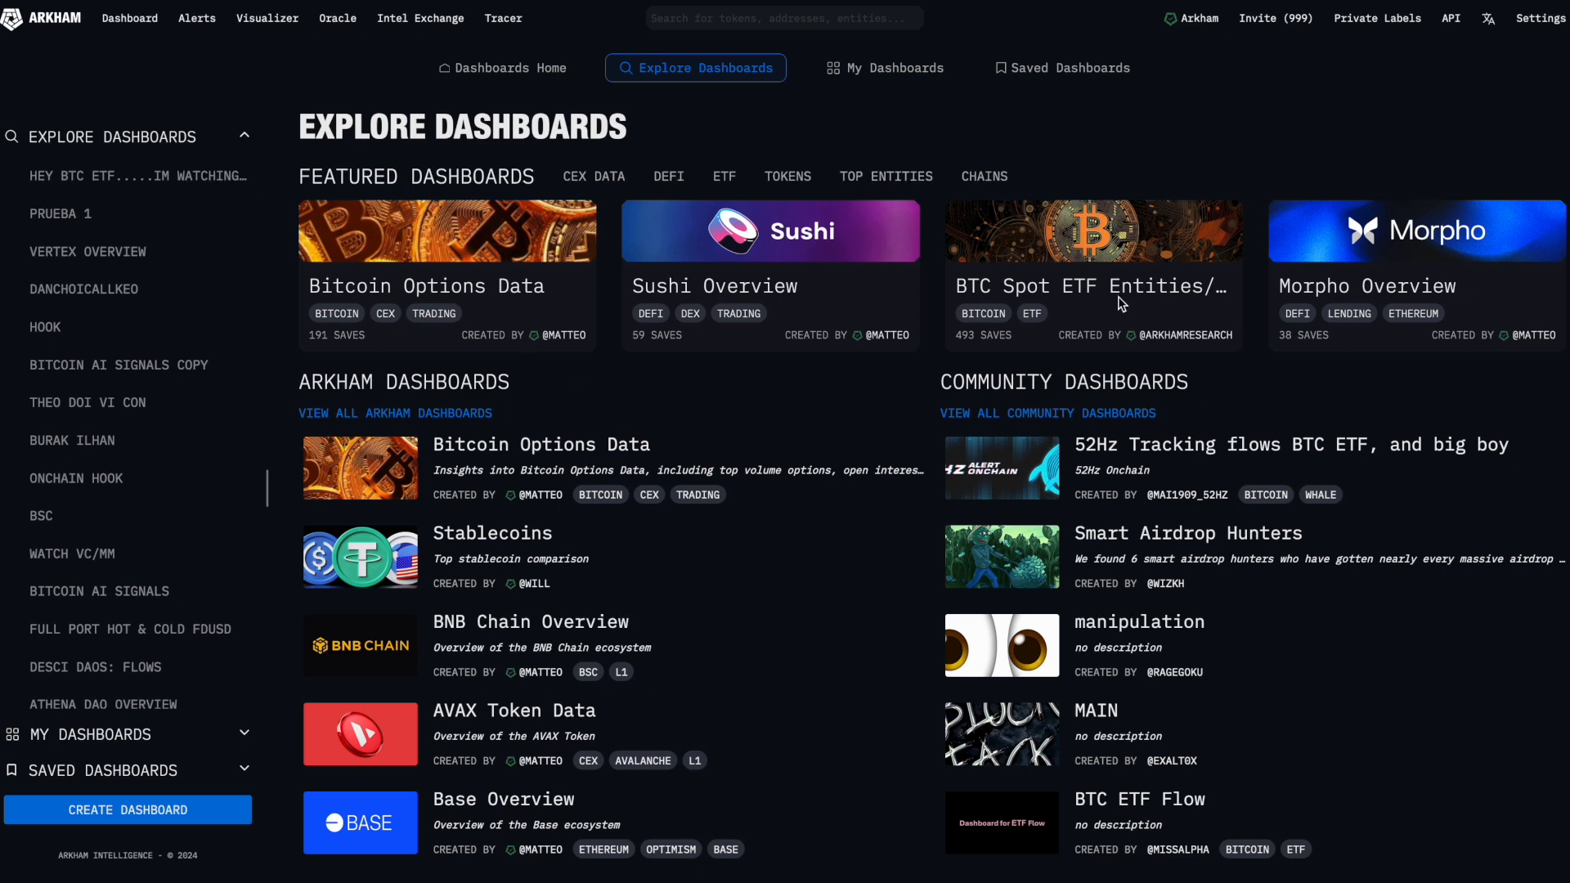
left_click(723, 176)
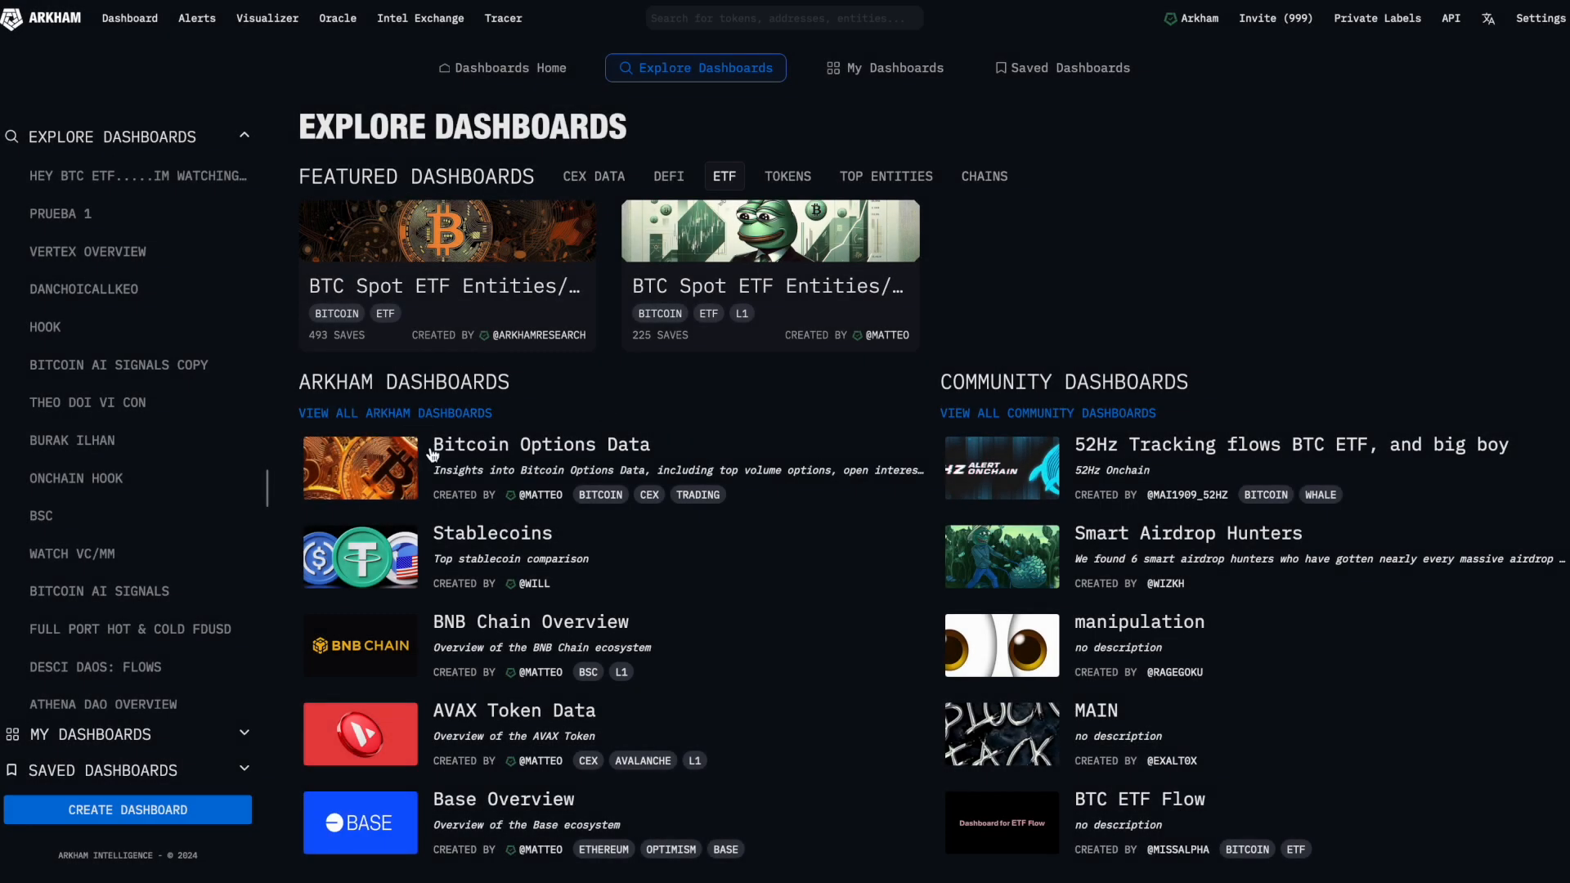
mouse_move(1056, 430)
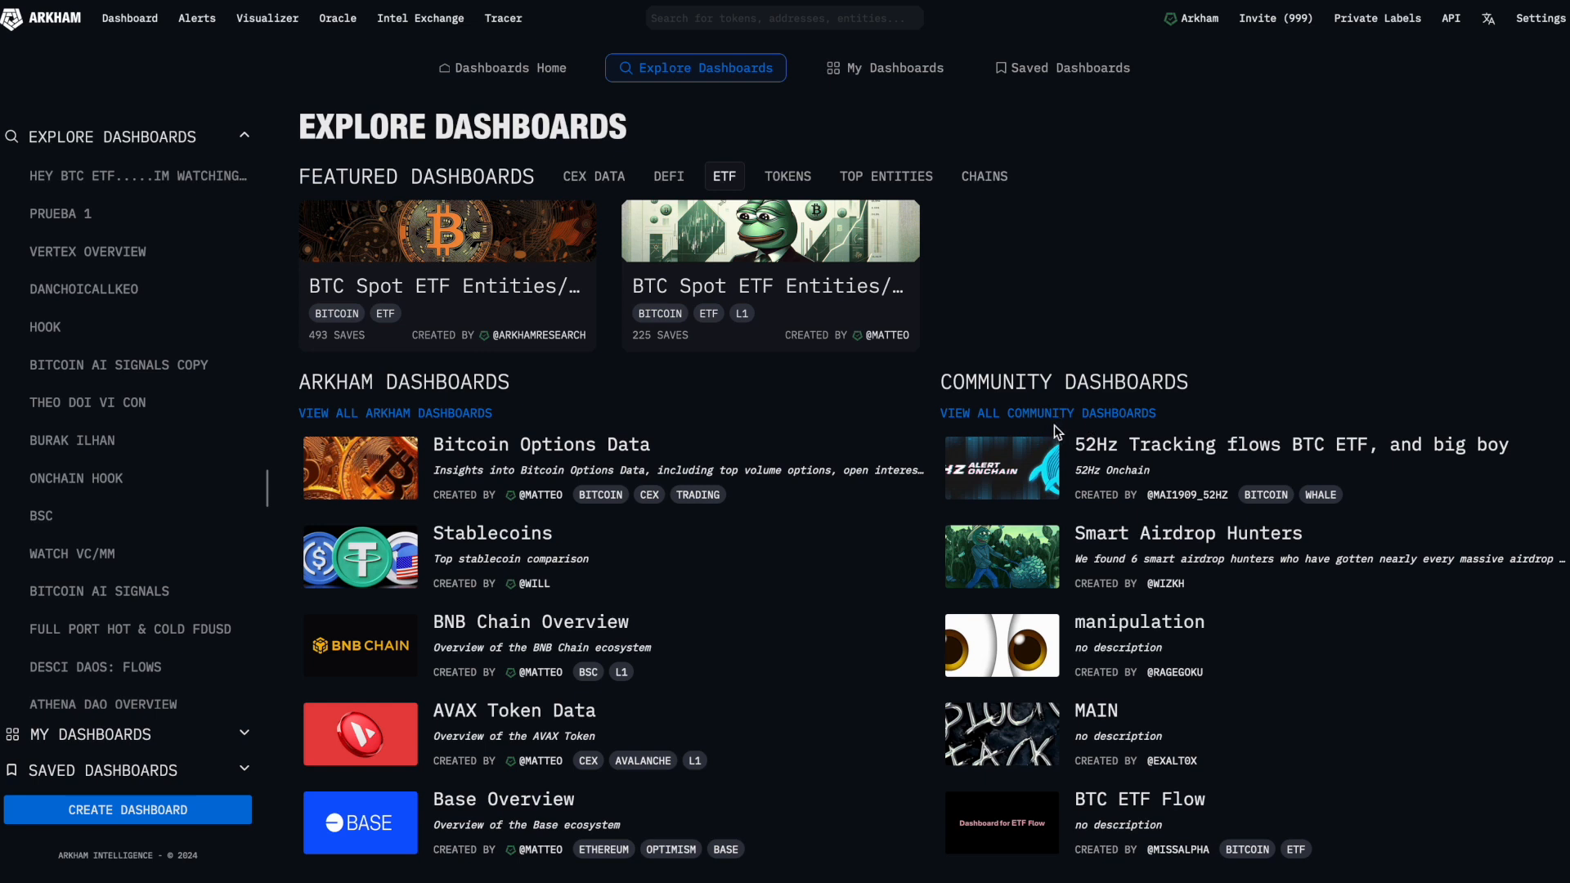
mouse_move(821, 435)
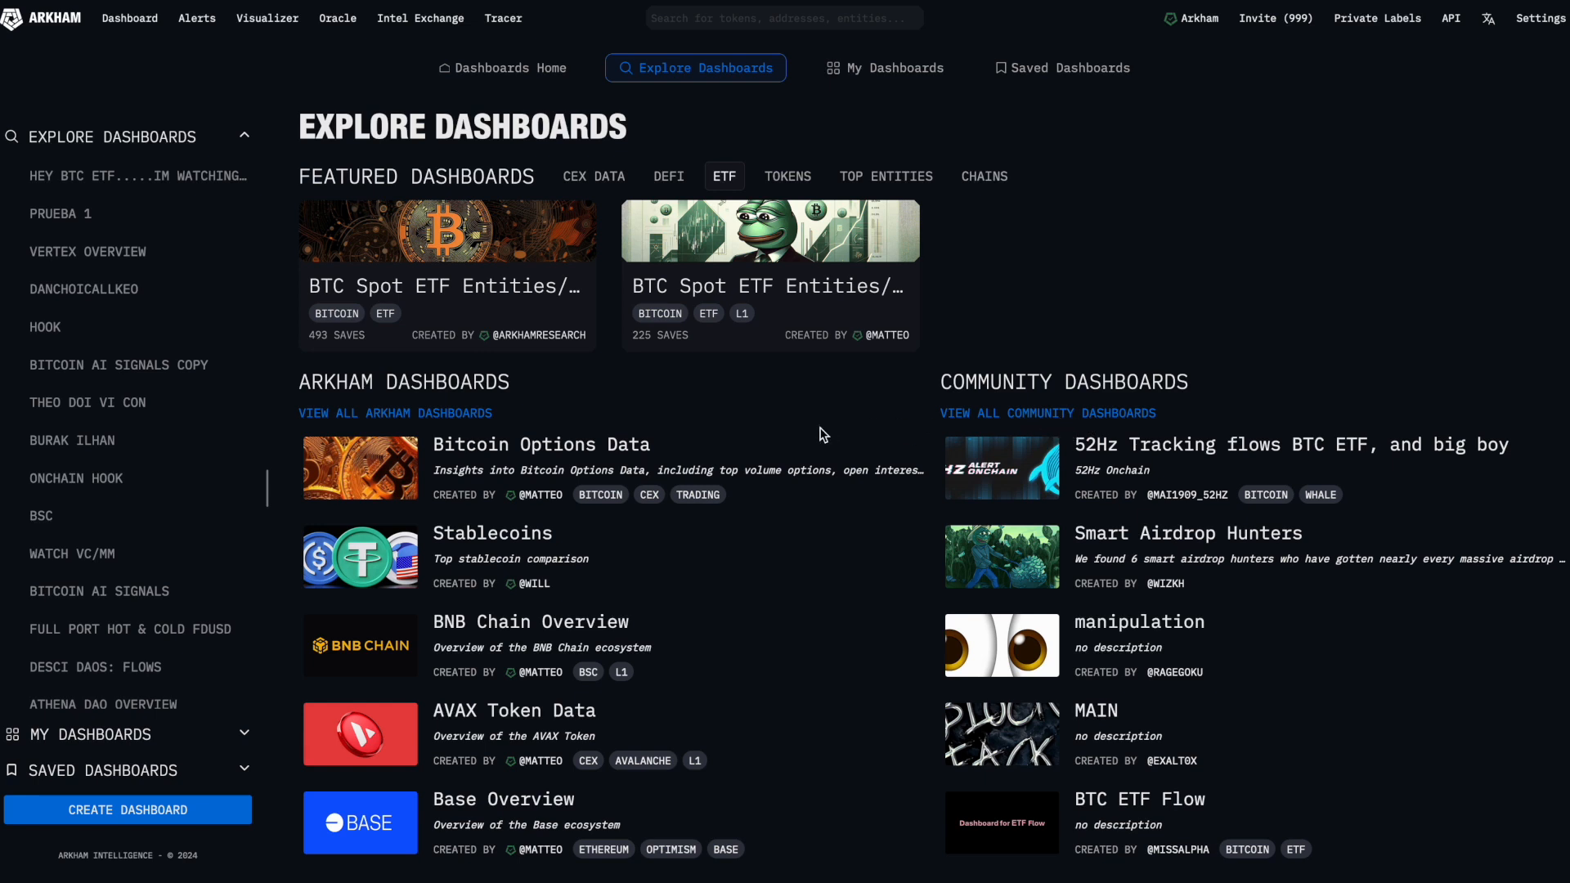
left_click(540, 445)
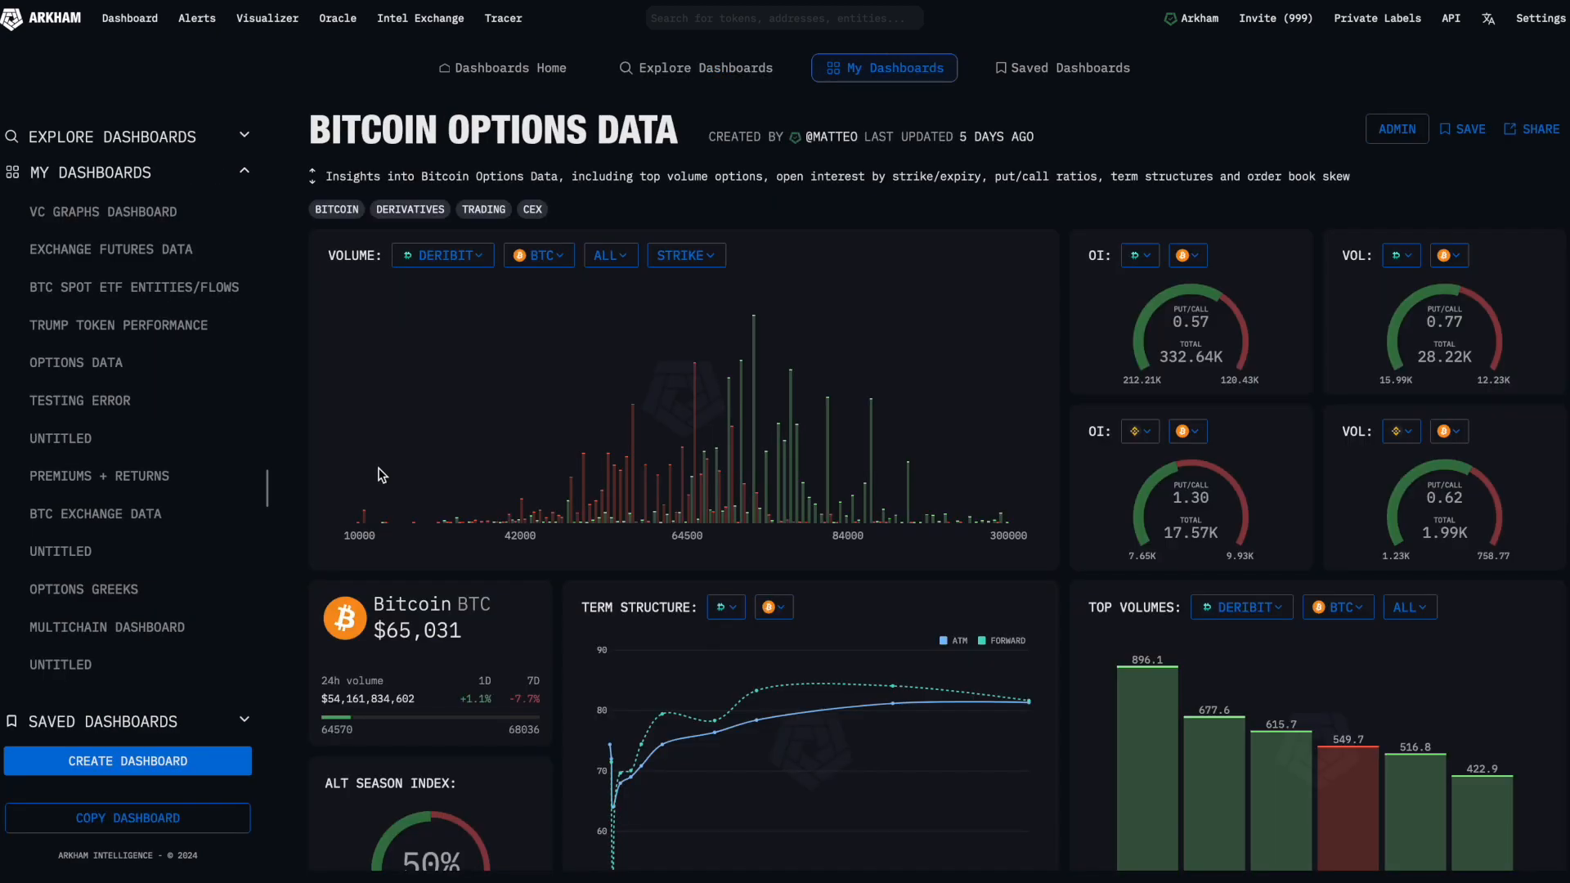
mouse_move(1491, 152)
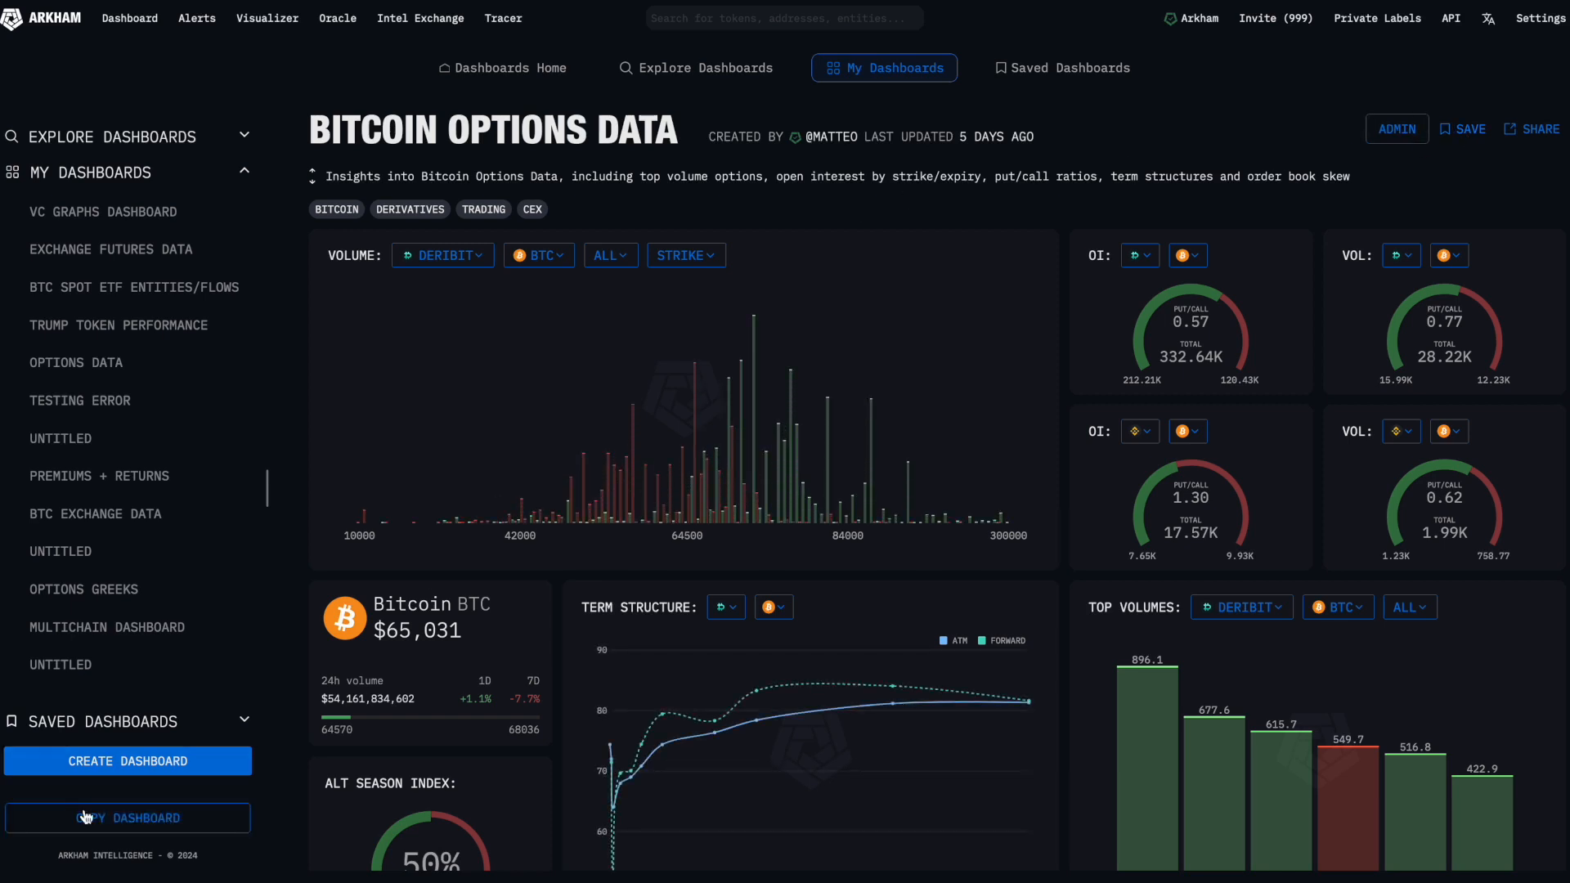
mouse_move(147, 803)
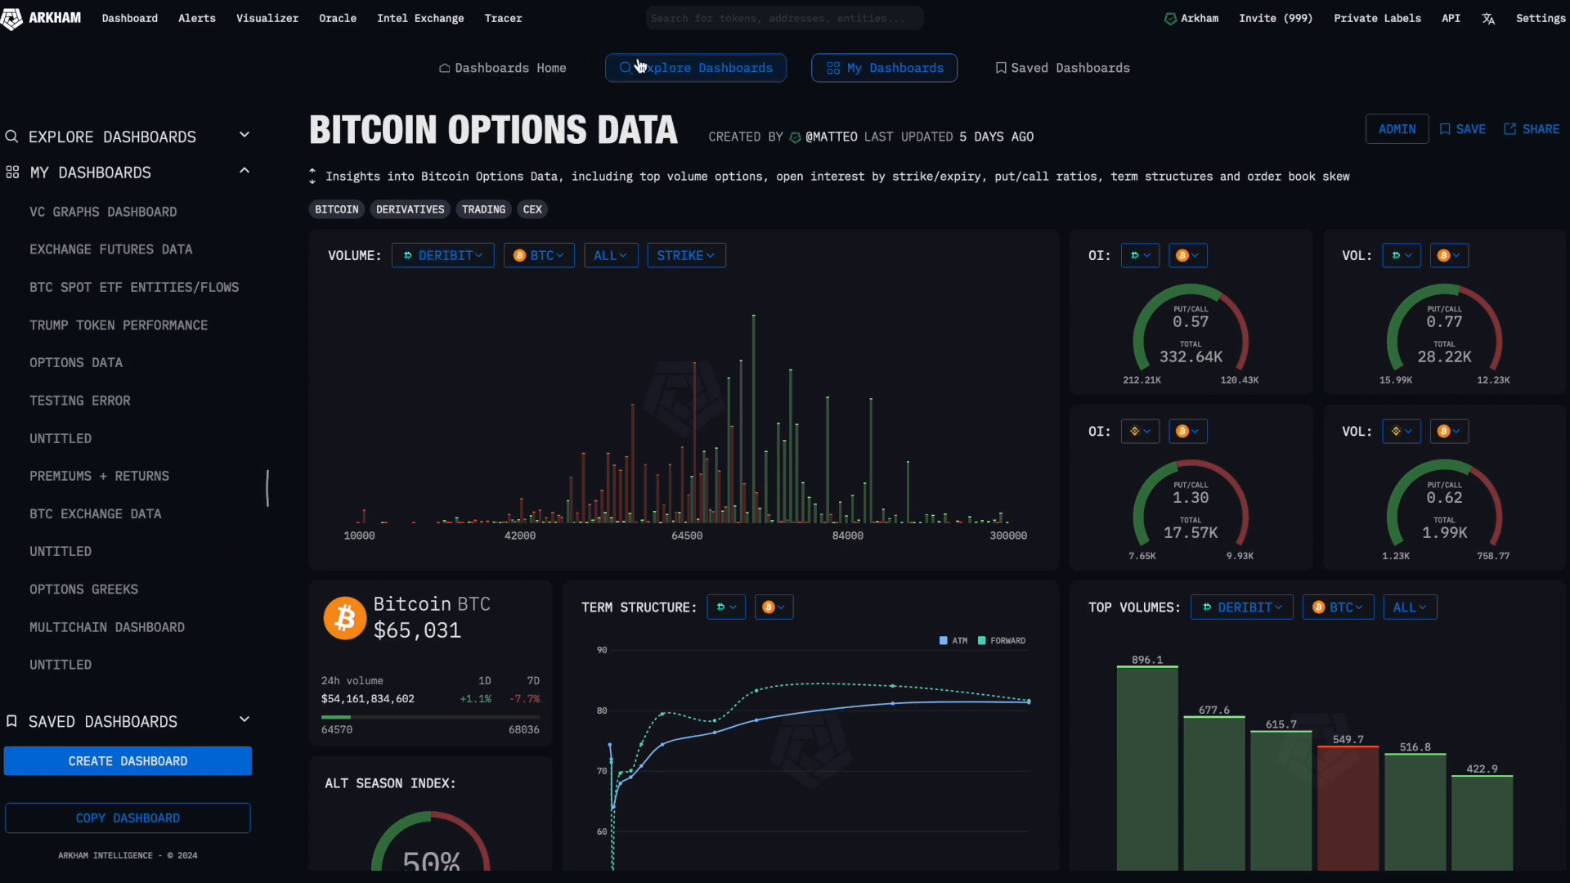
left_click(696, 67)
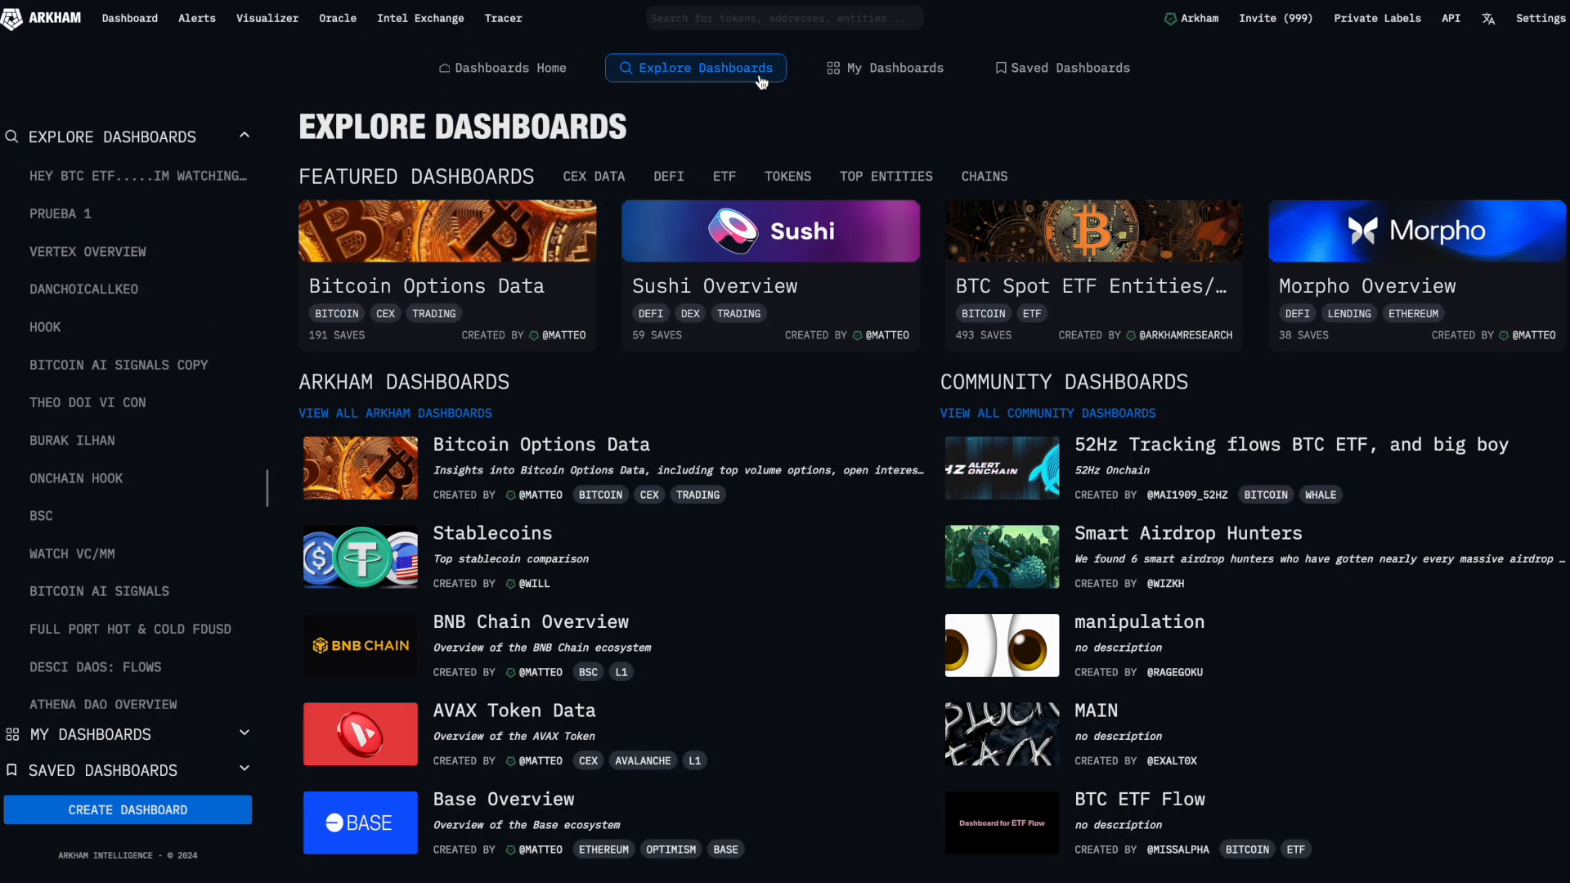
From My Dashboards, create a new blank Untitled dashboard.
left_click(885, 69)
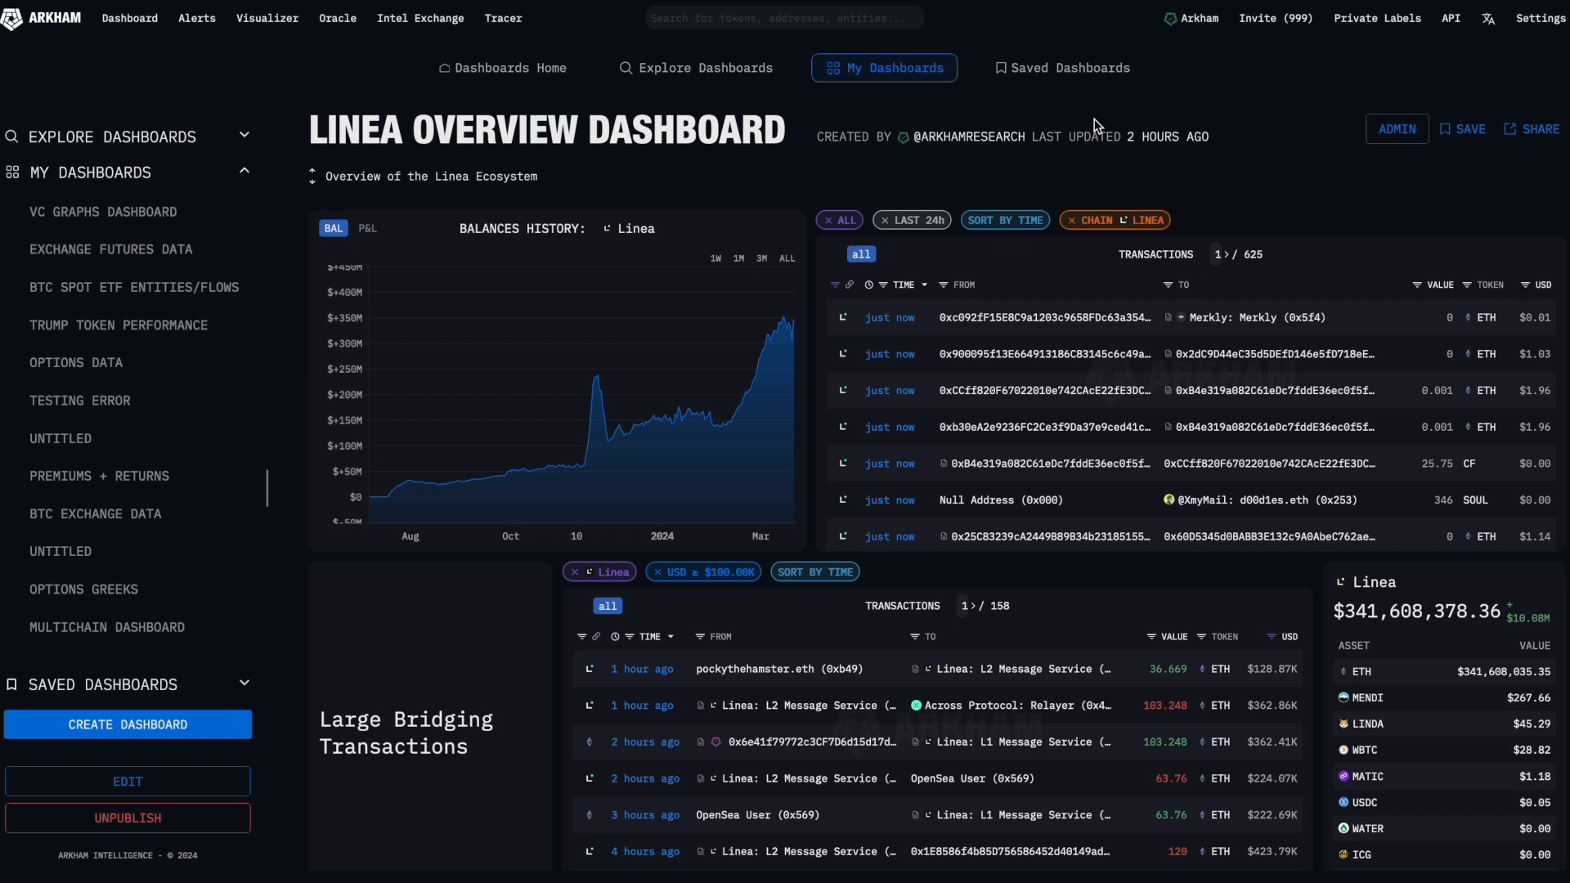
mouse_move(770, 152)
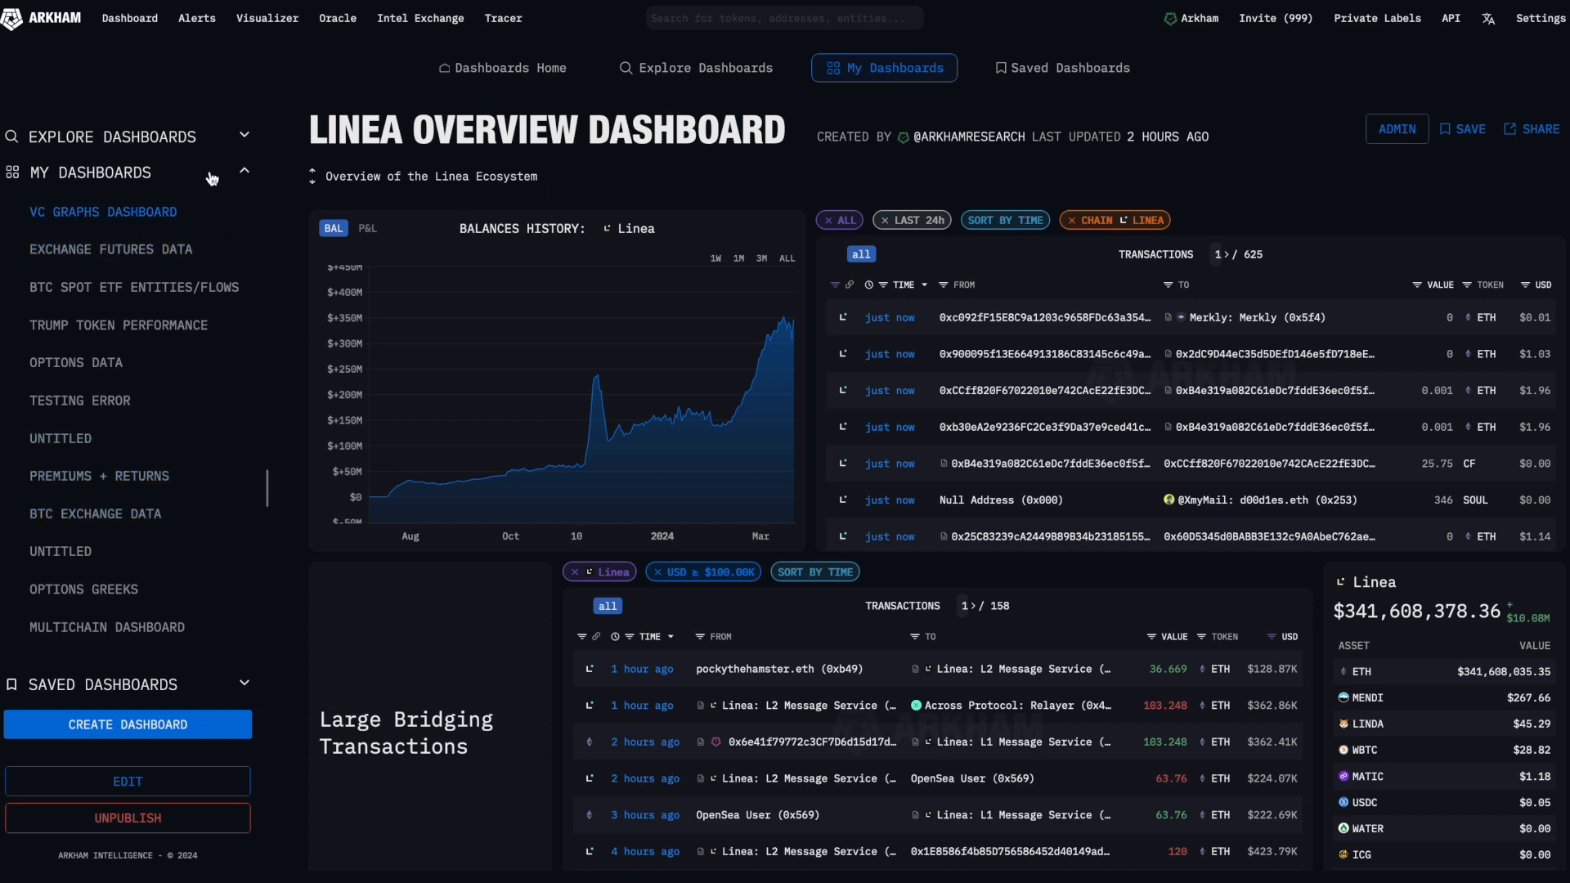
mouse_move(147, 738)
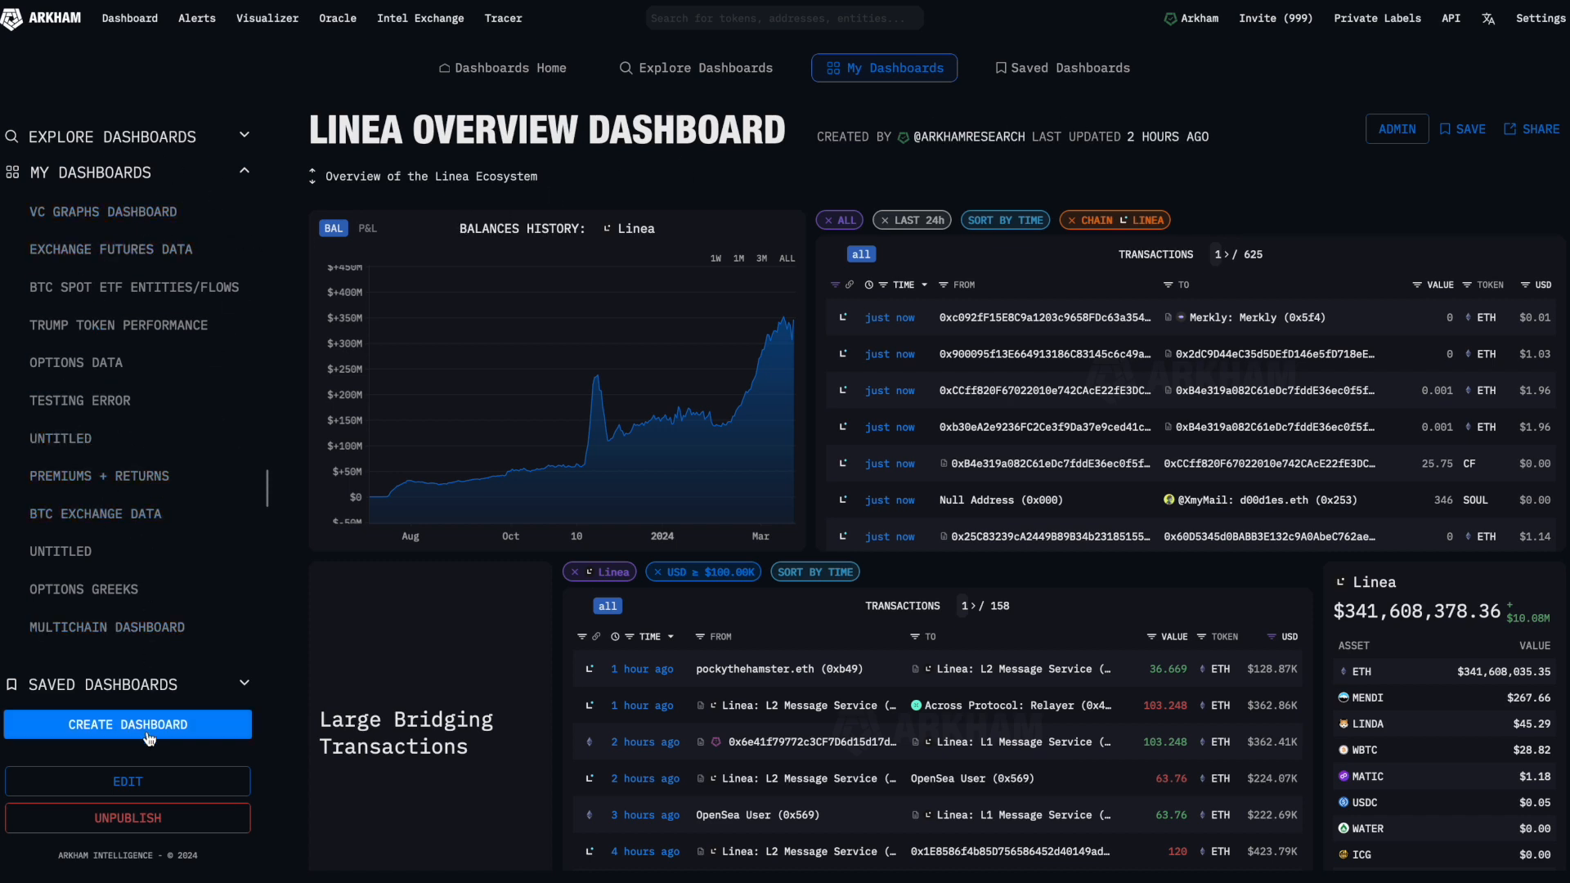
left_click(127, 725)
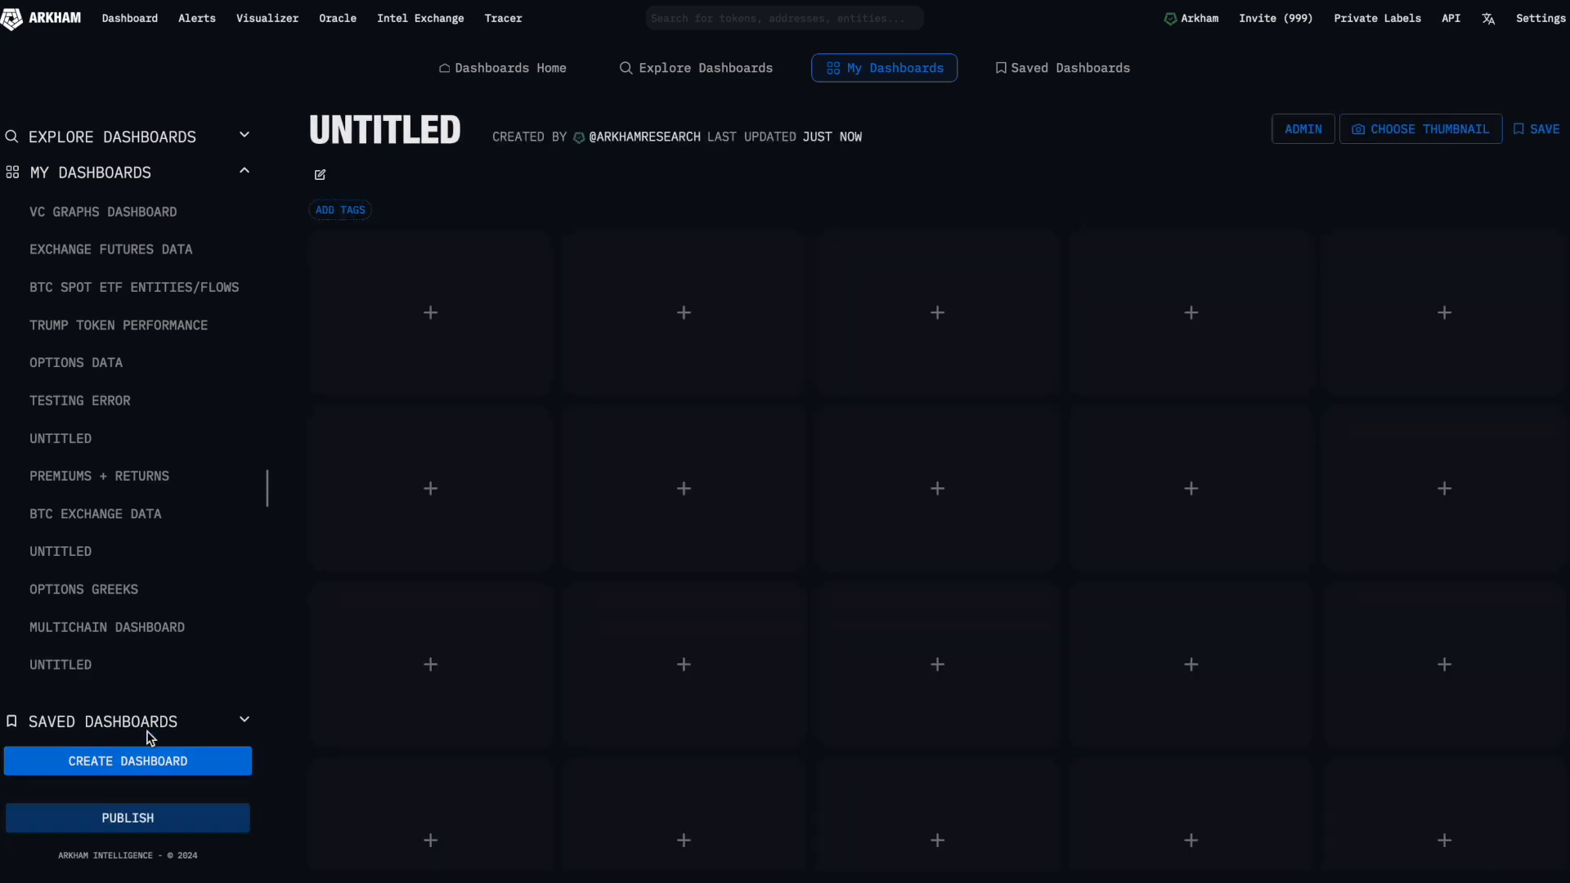
mouse_move(502, 315)
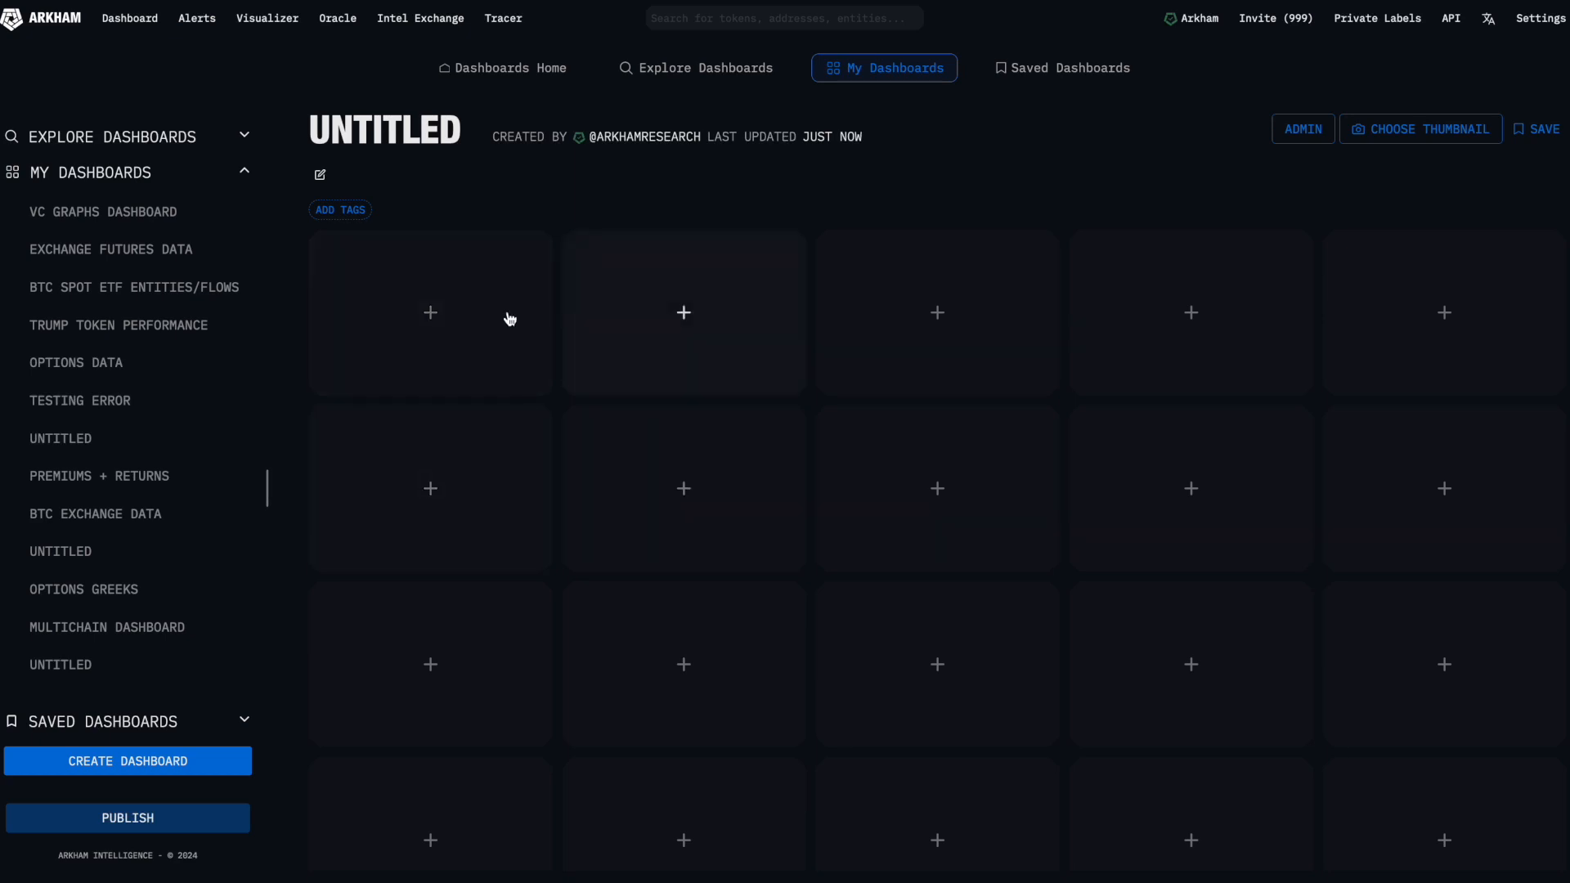
mouse_move(484, 341)
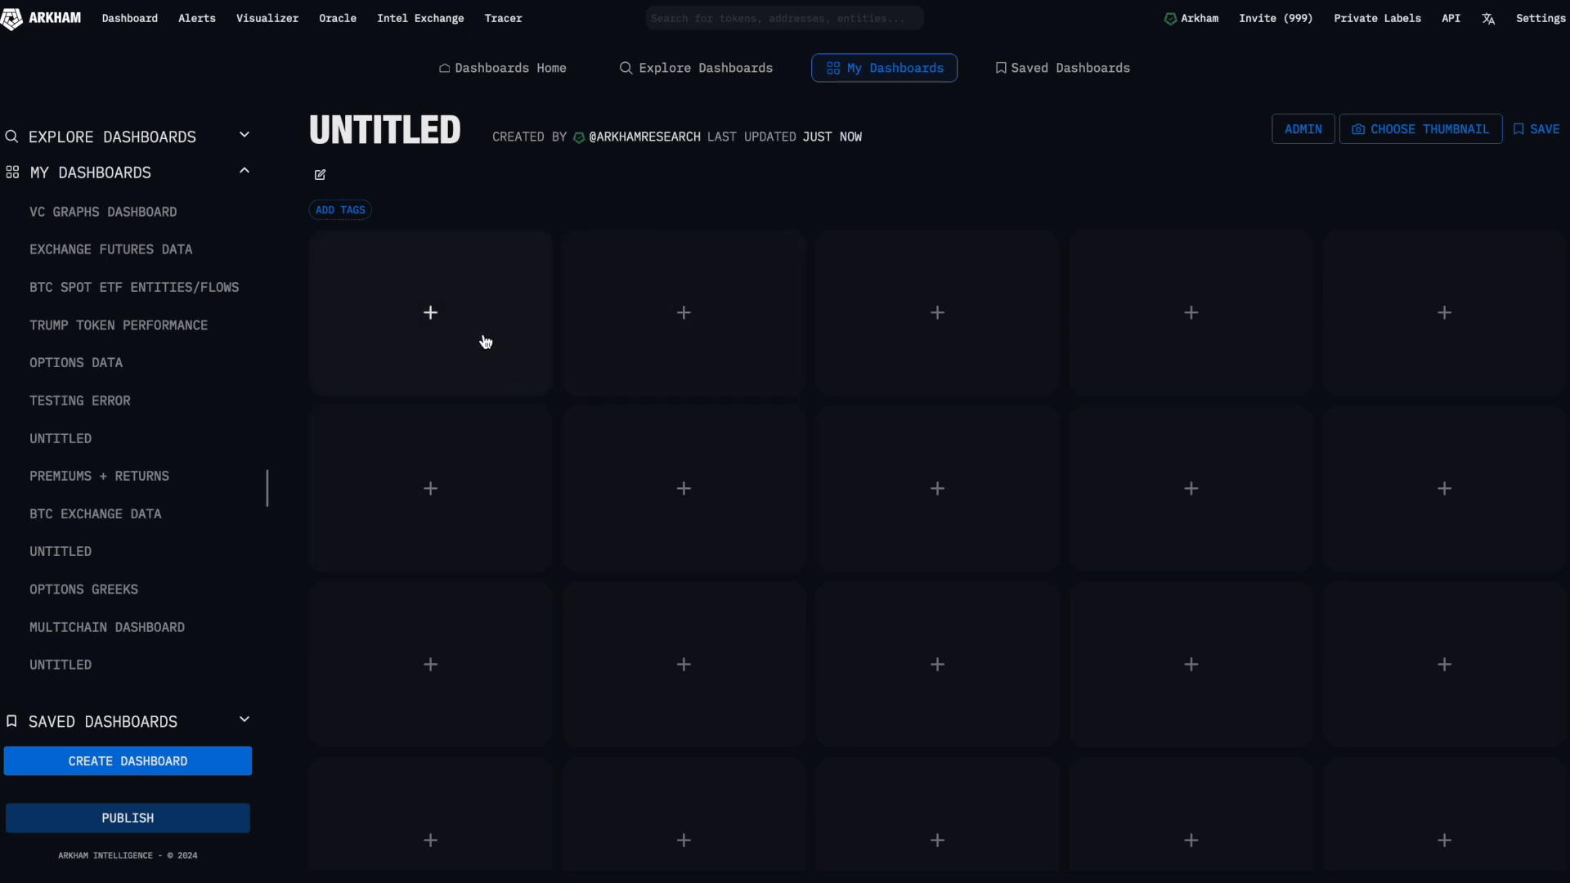
Begin adding a unit to the first empty slot of the dashboard.
left_click(431, 312)
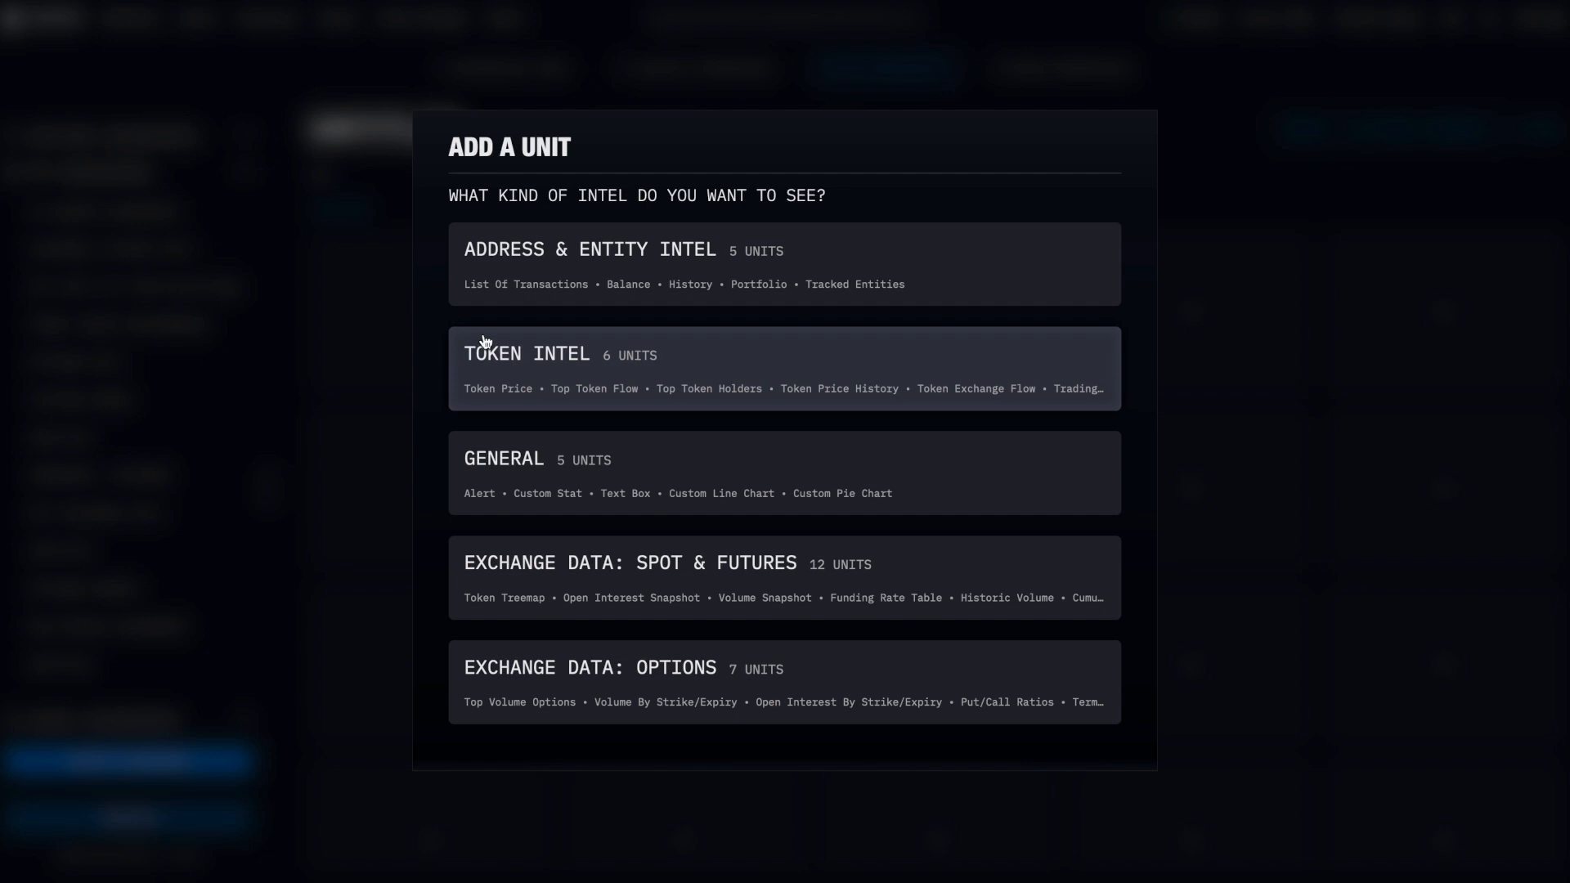
mouse_move(710, 267)
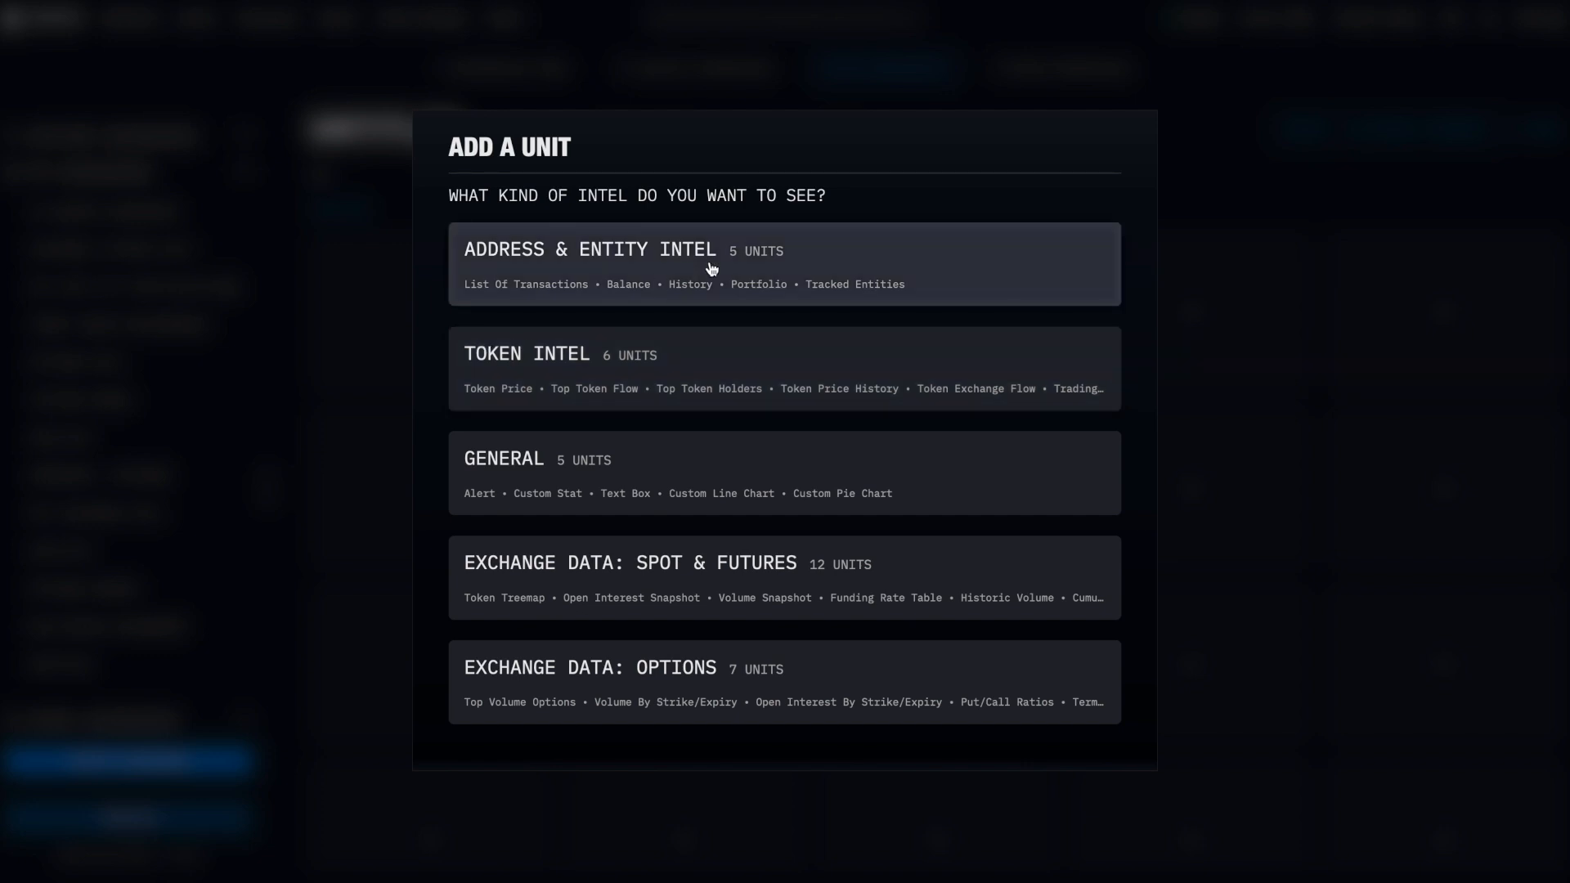
mouse_move(676, 471)
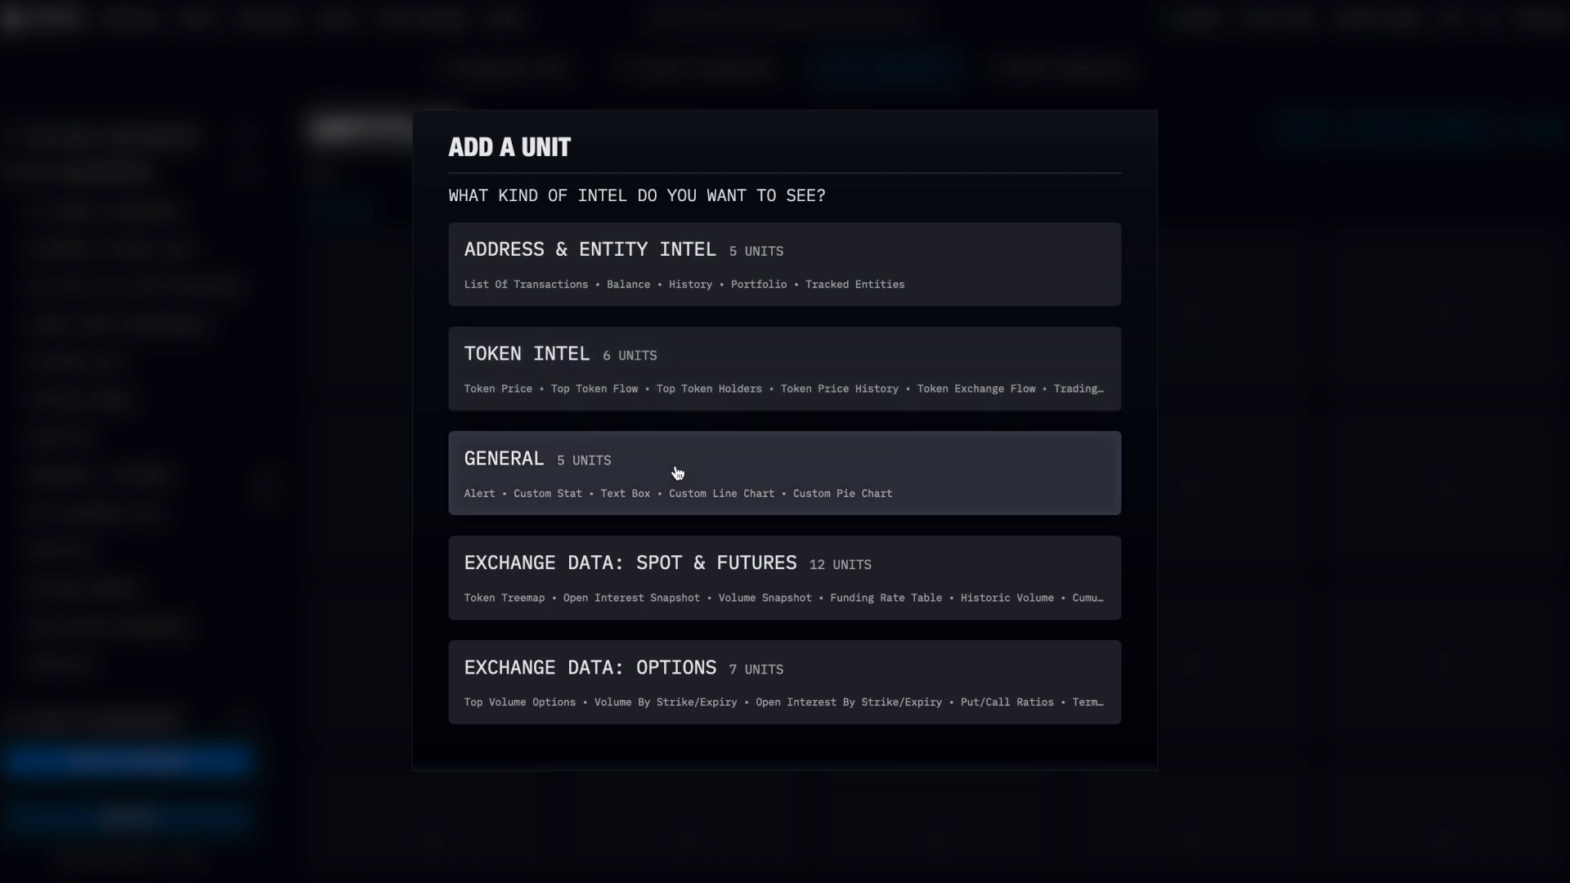
mouse_move(676, 566)
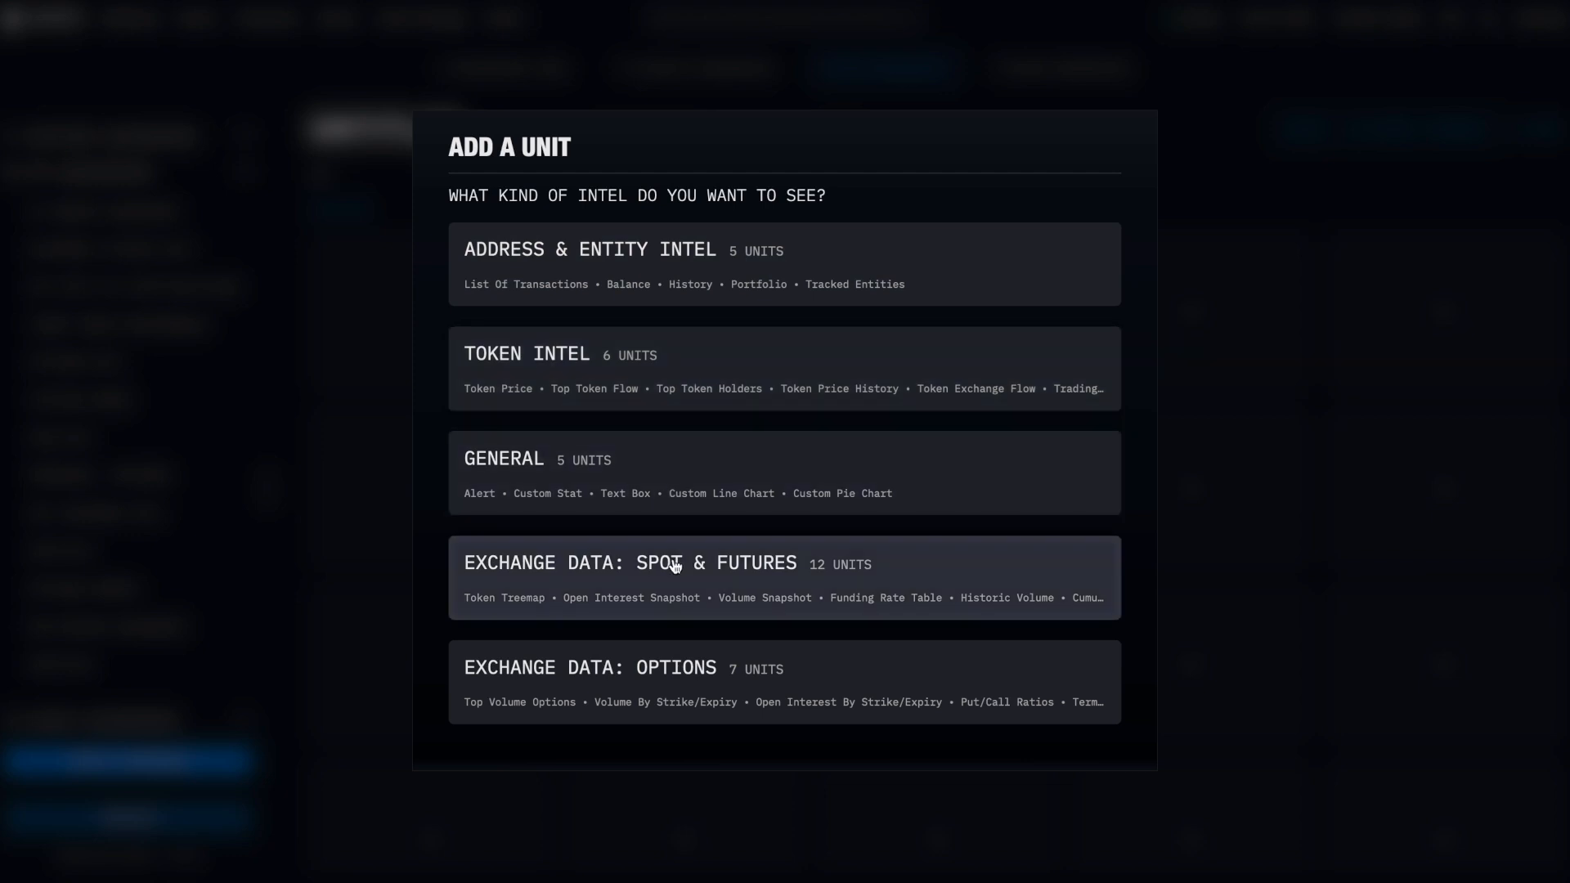
mouse_move(655, 667)
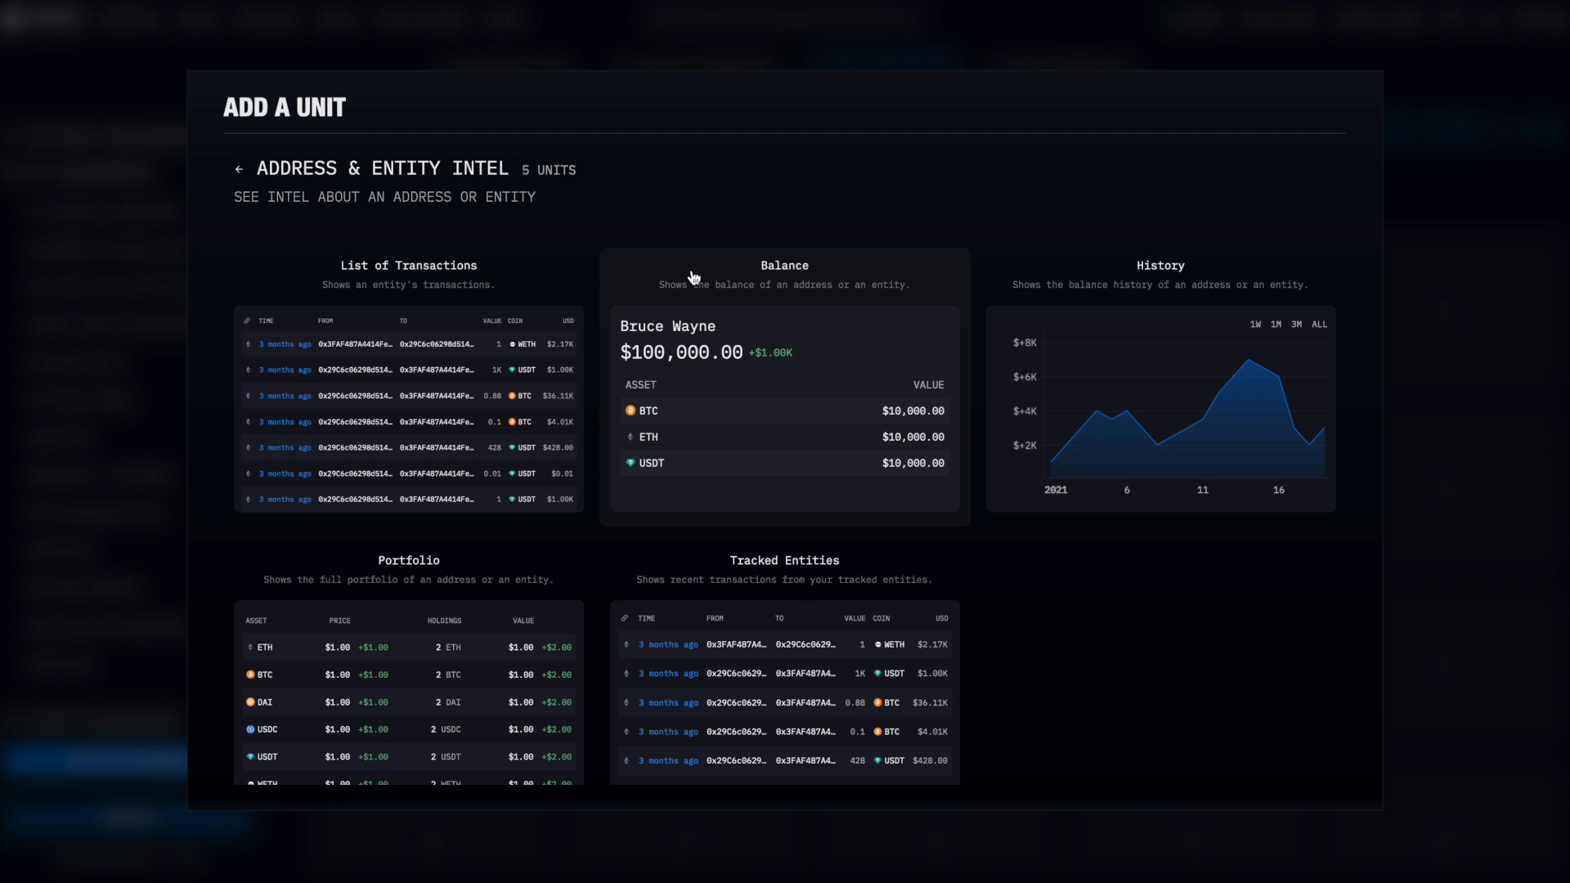
mouse_move(592, 363)
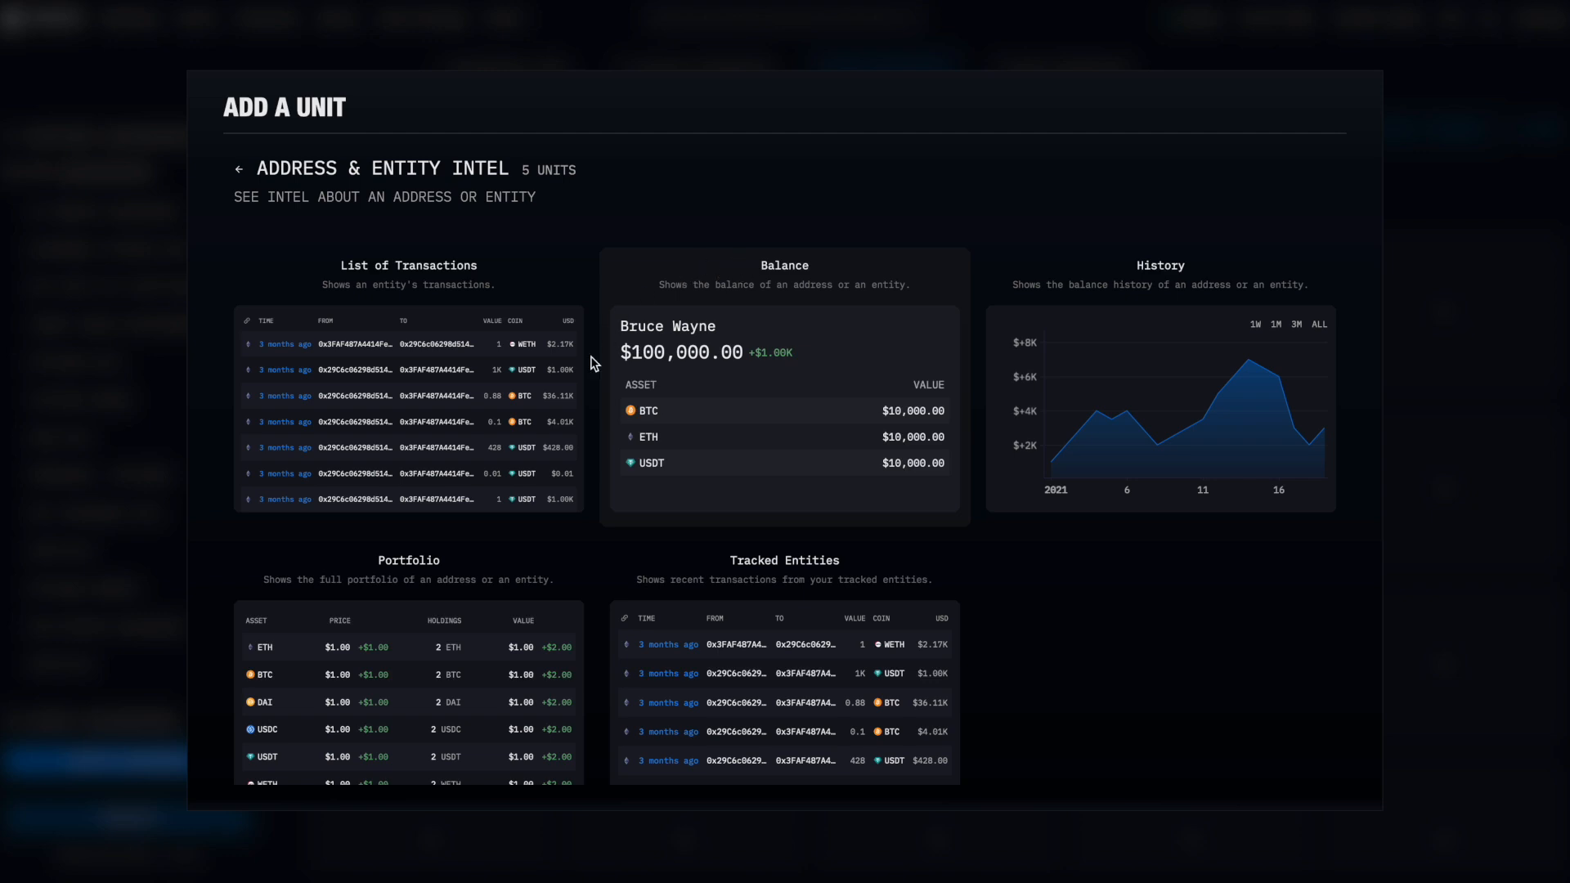
mouse_move(795, 386)
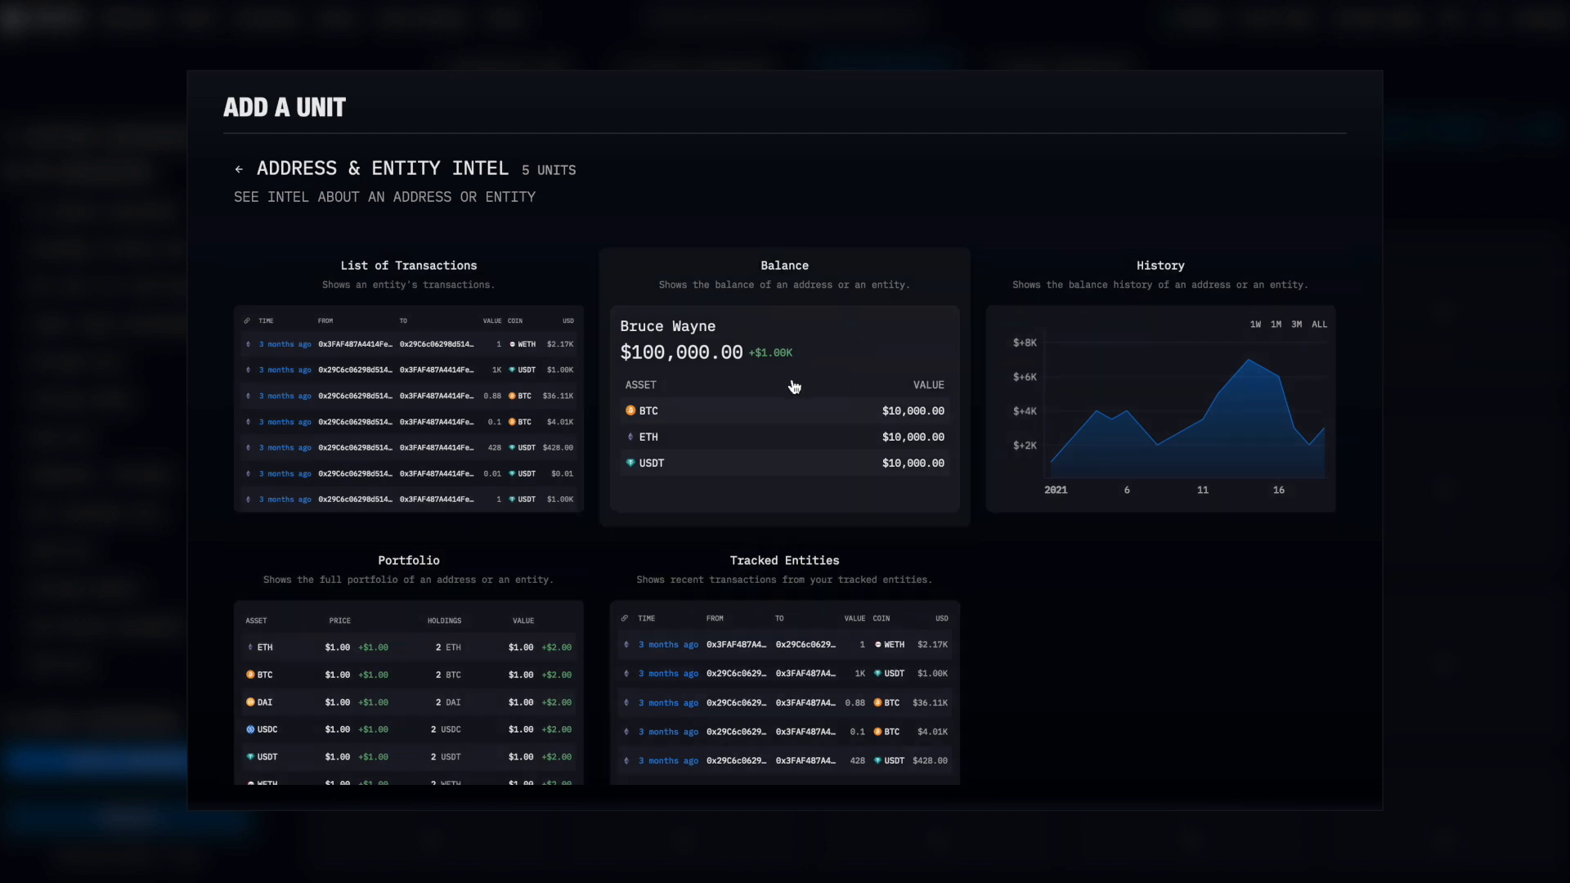
mouse_move(316, 159)
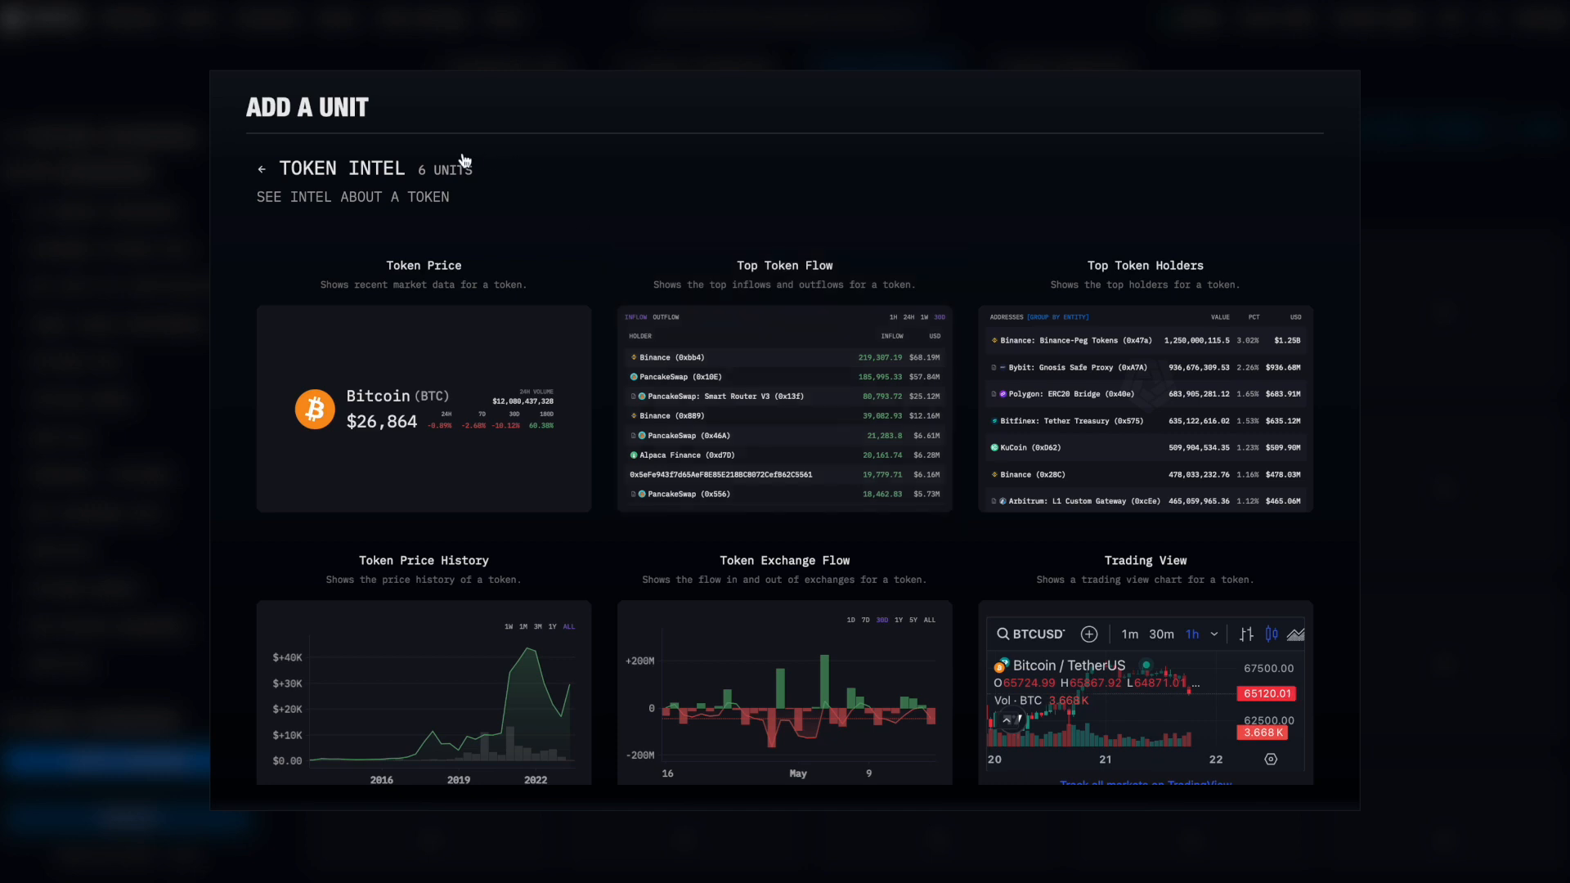
Browse the General and Exchange Data: Spot & Futures unit categories, then dismiss the picker.
left_click(261, 168)
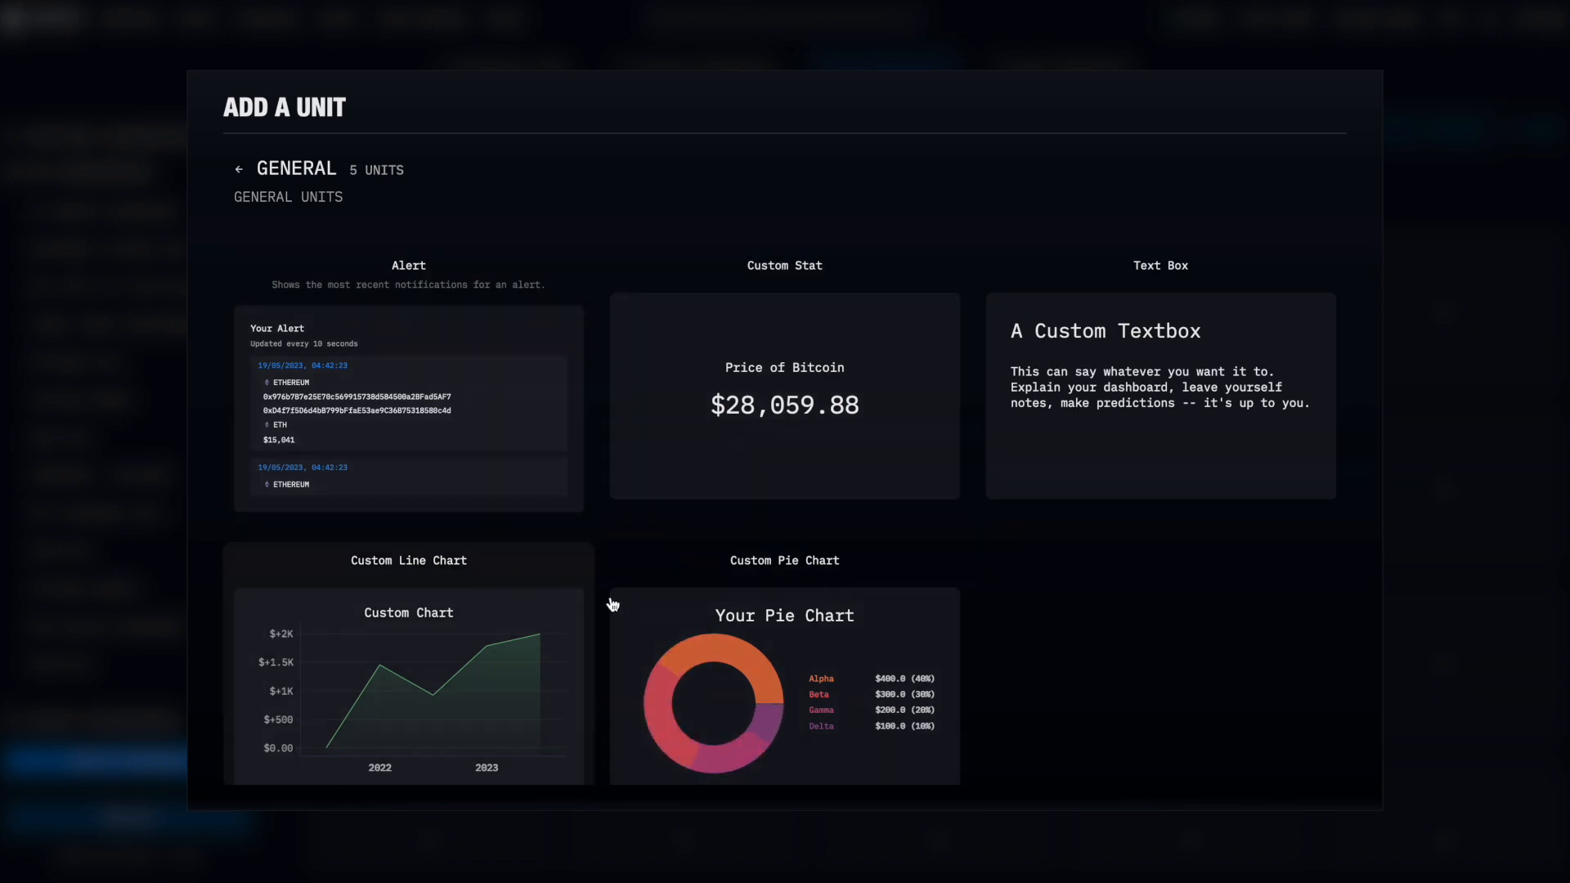
mouse_move(886, 589)
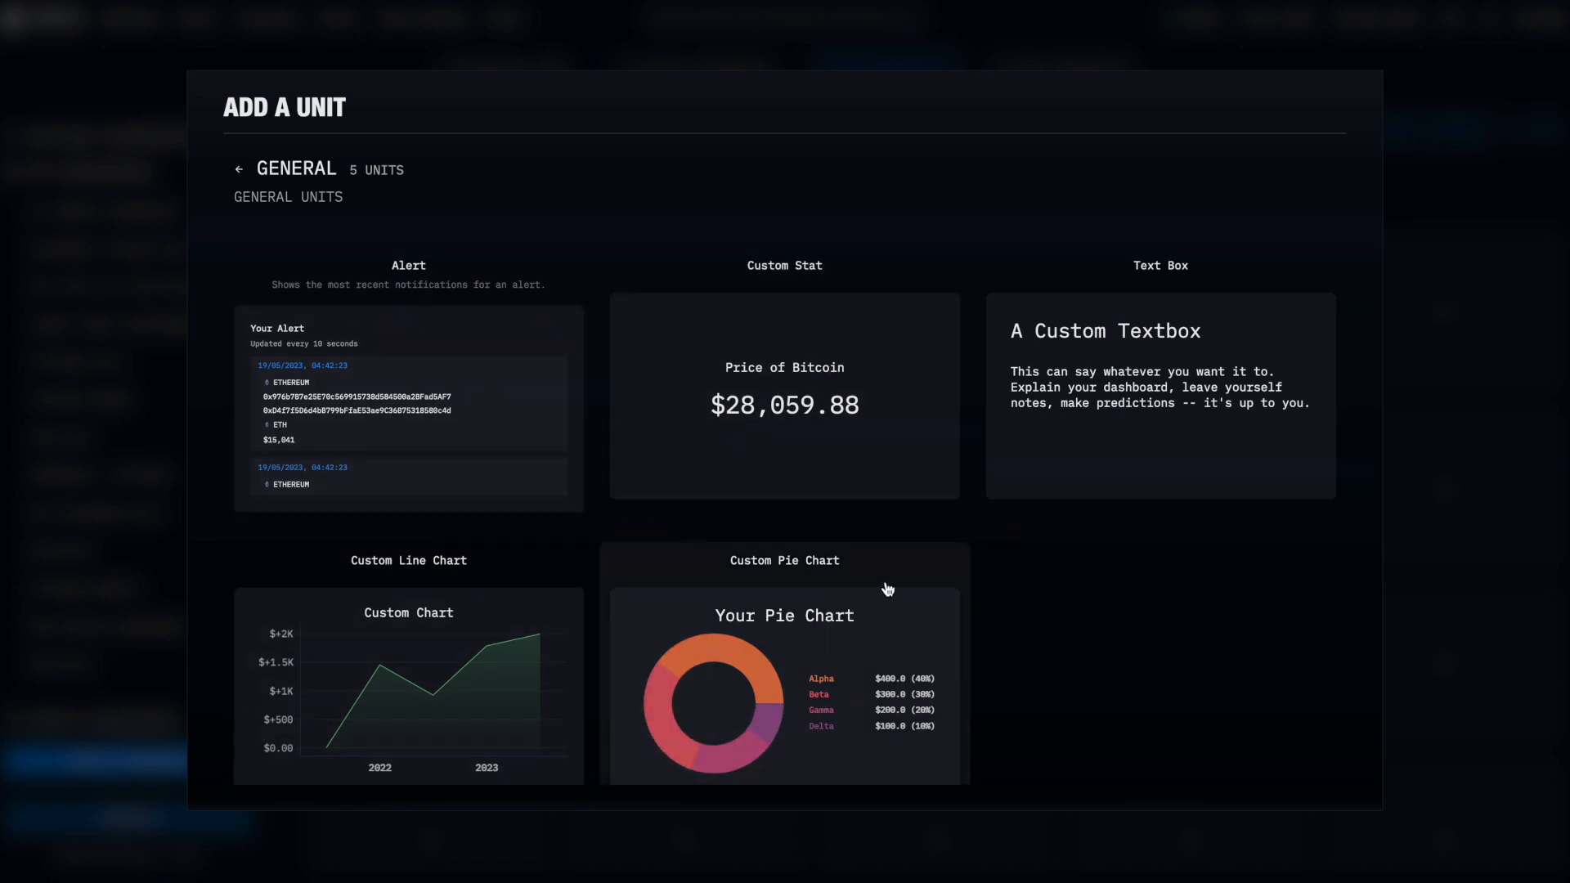
left_click(239, 168)
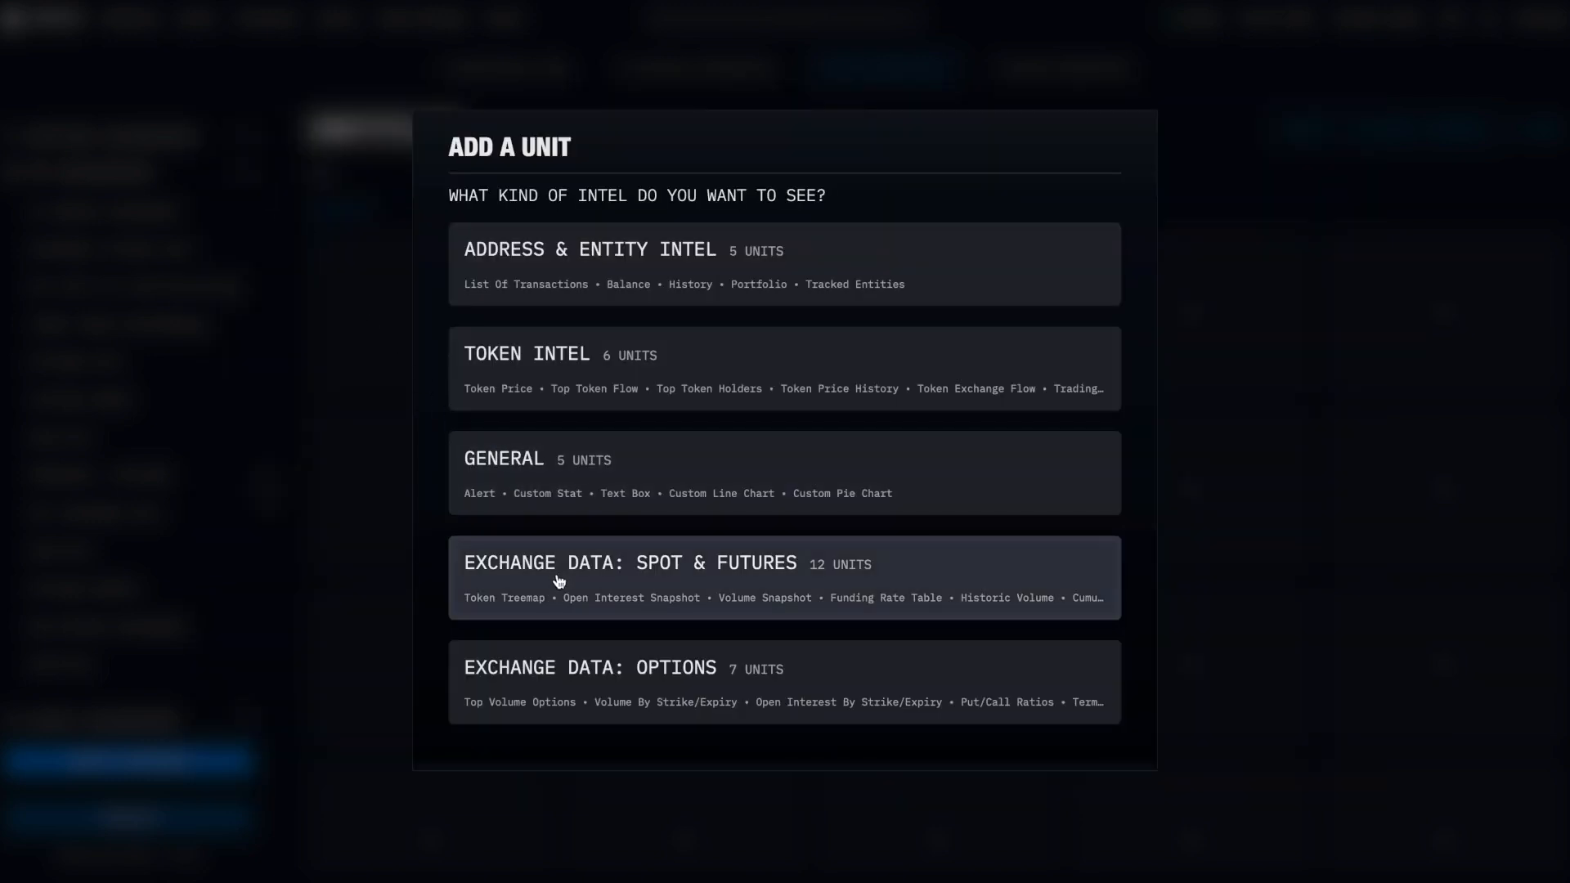
left_click(631, 562)
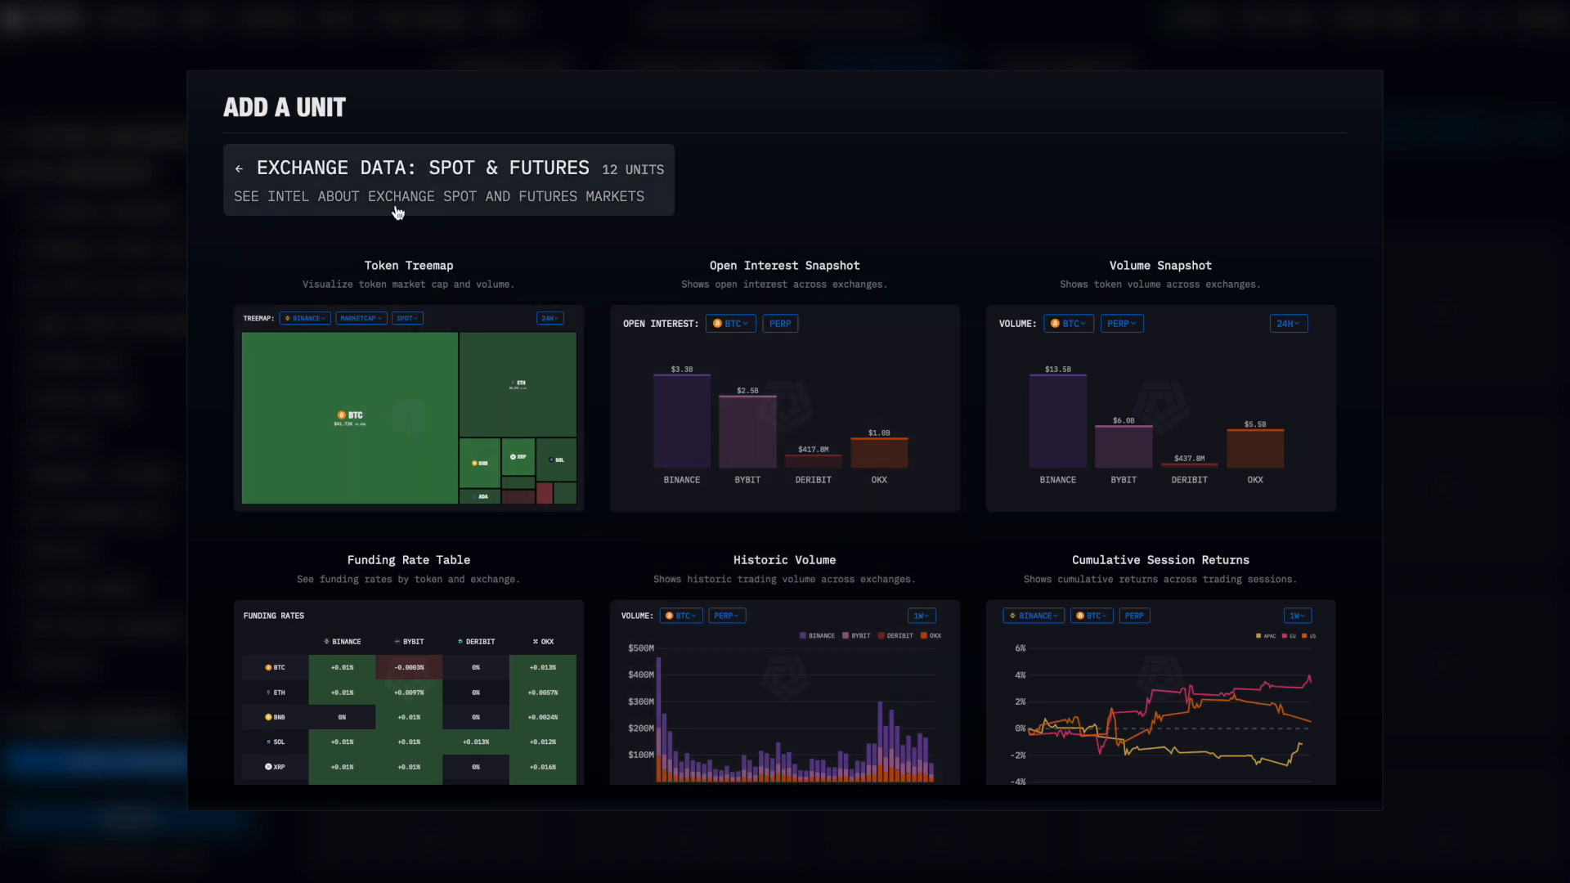
left_click(238, 168)
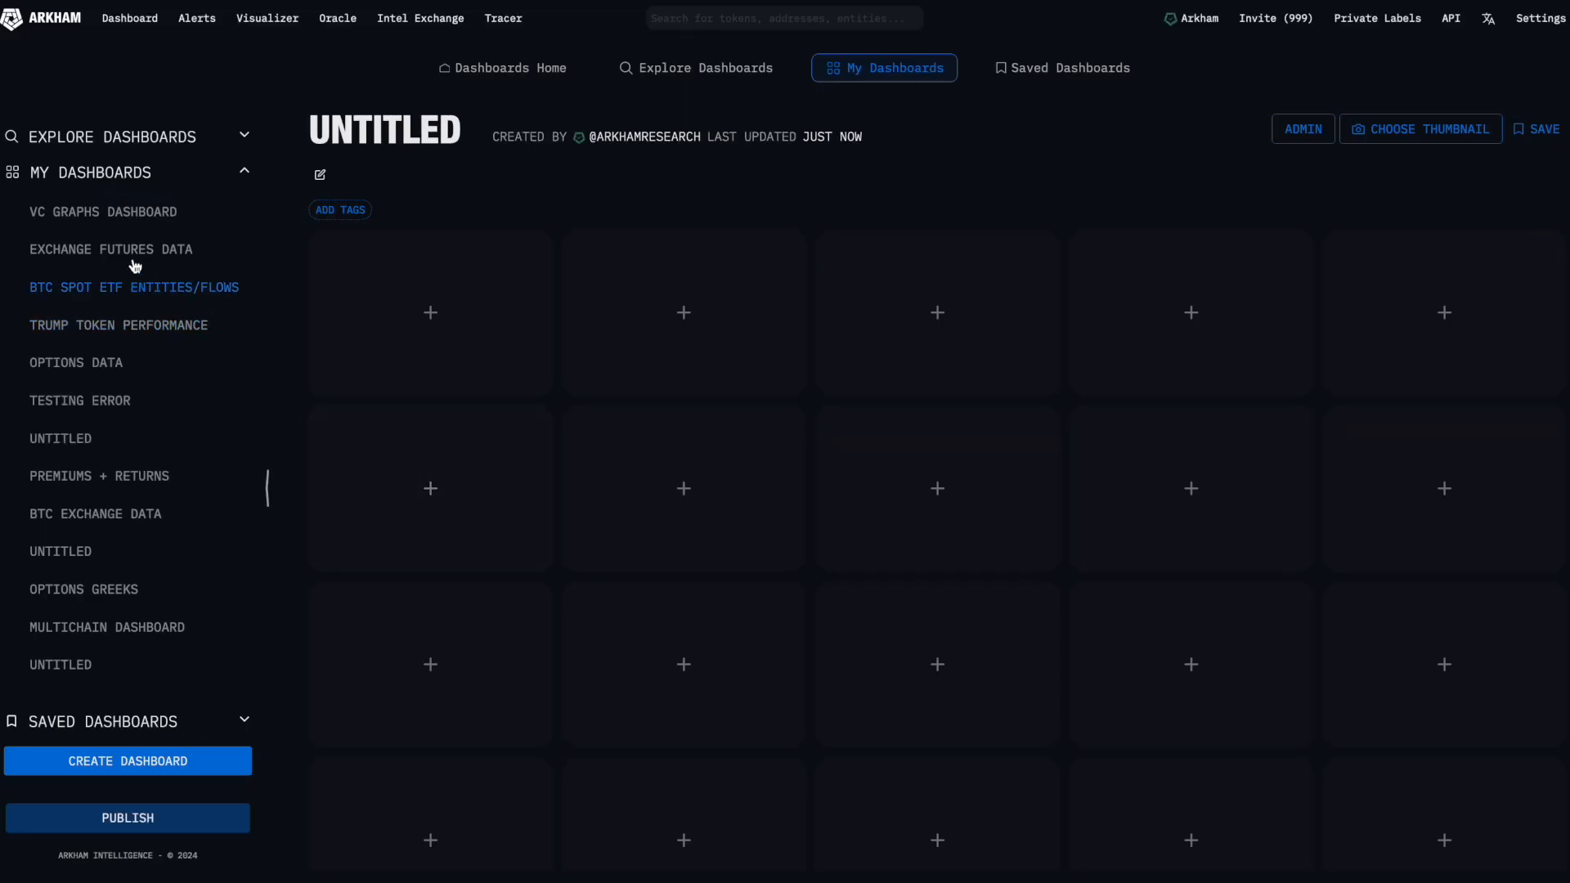
View the VC Graphs Dashboard, then move on to the Saved Dashboards list.
left_click(101, 211)
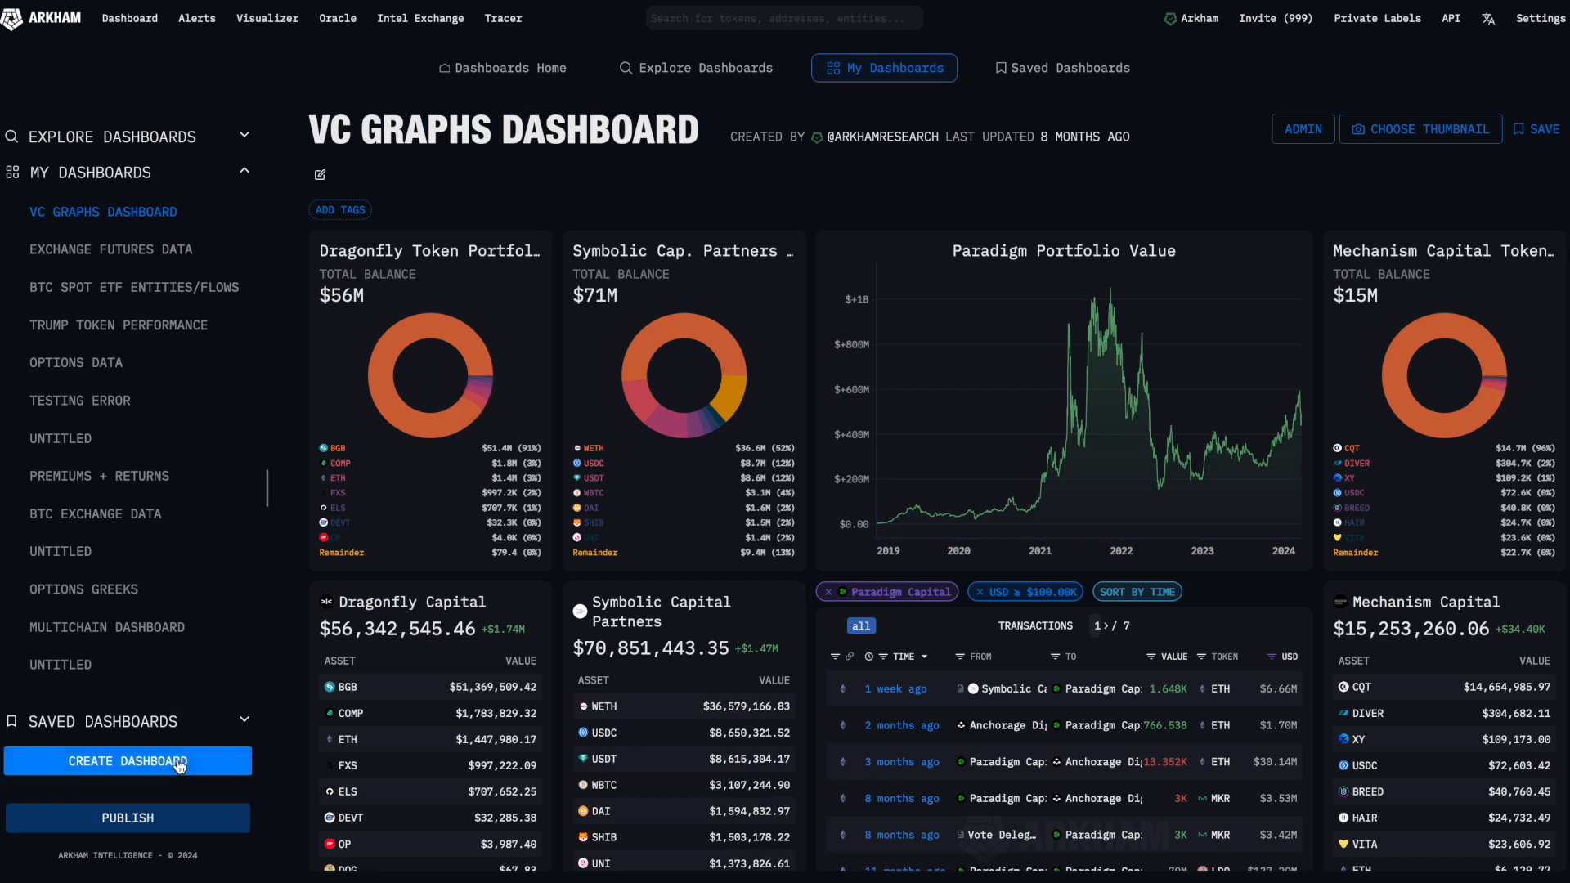
mouse_move(128, 817)
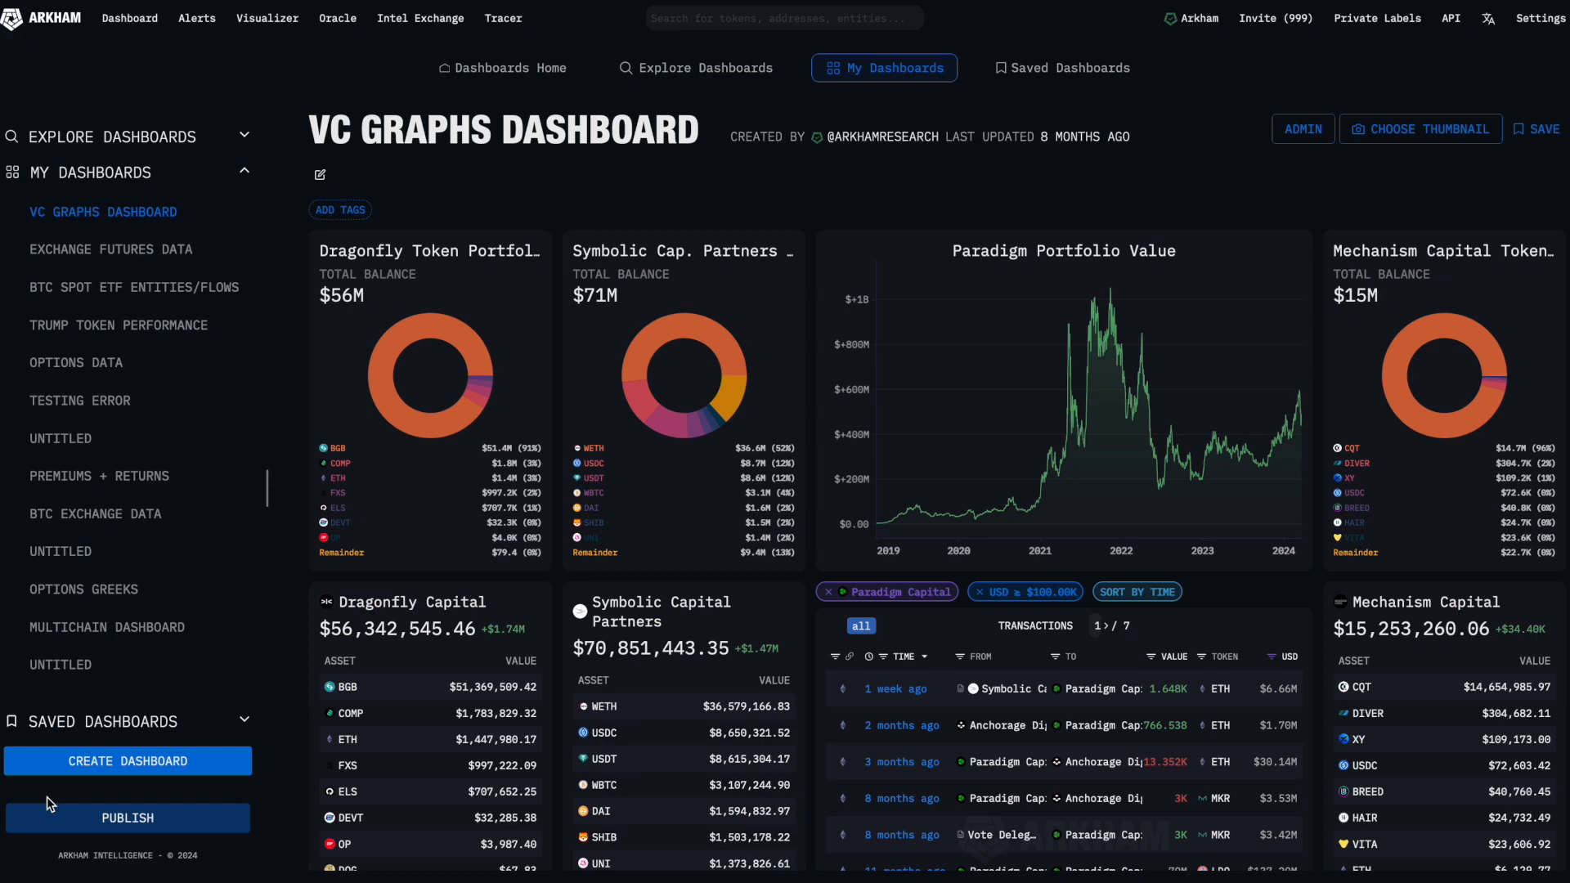
mouse_move(476, 250)
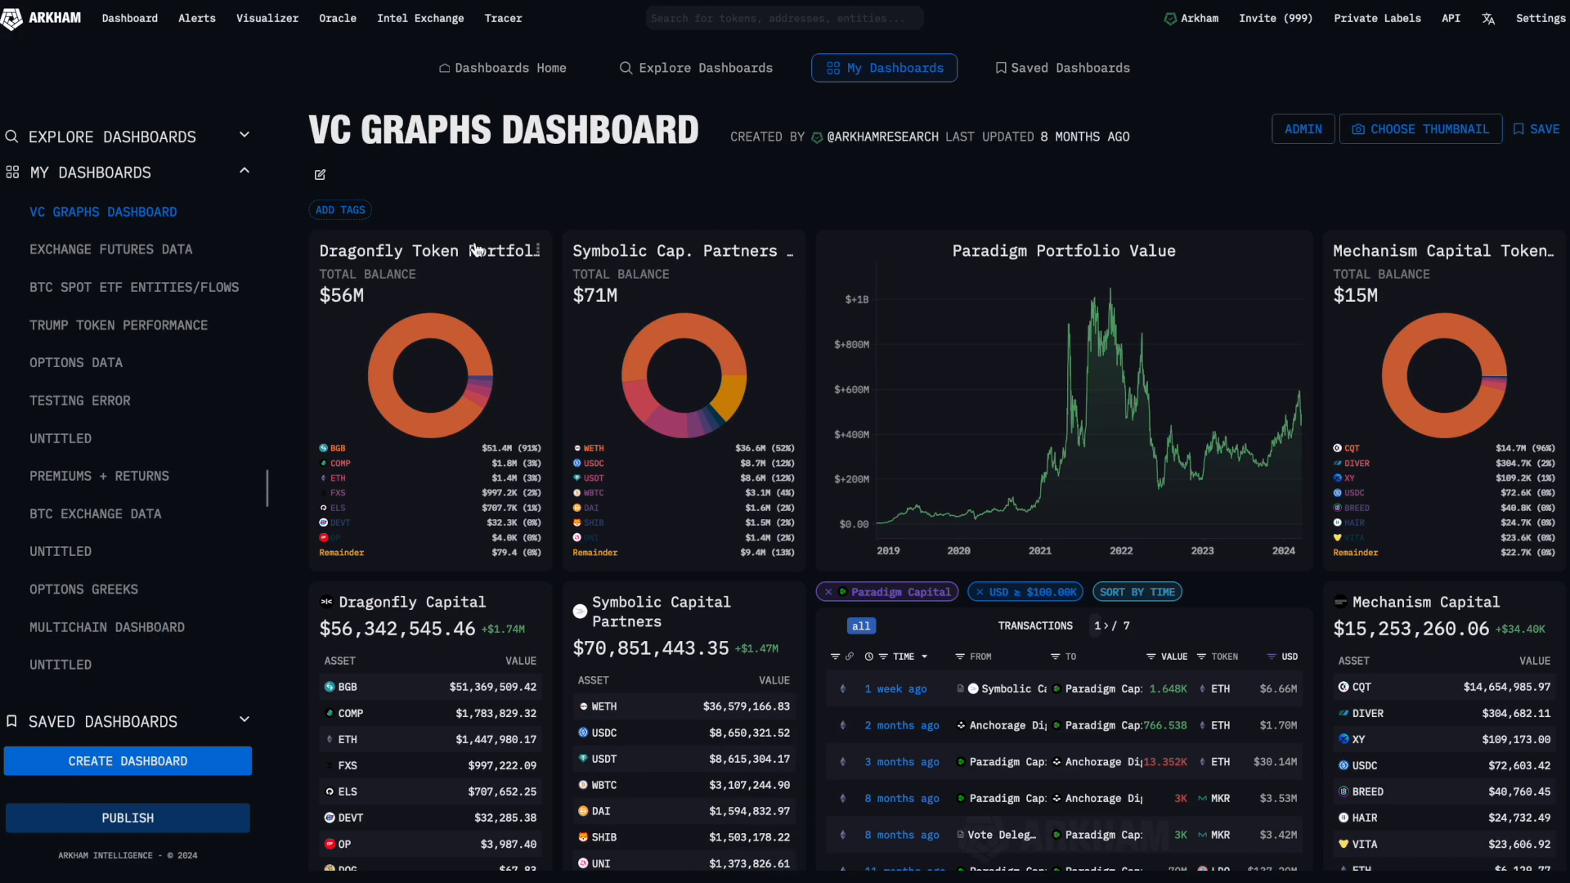
left_click(1063, 67)
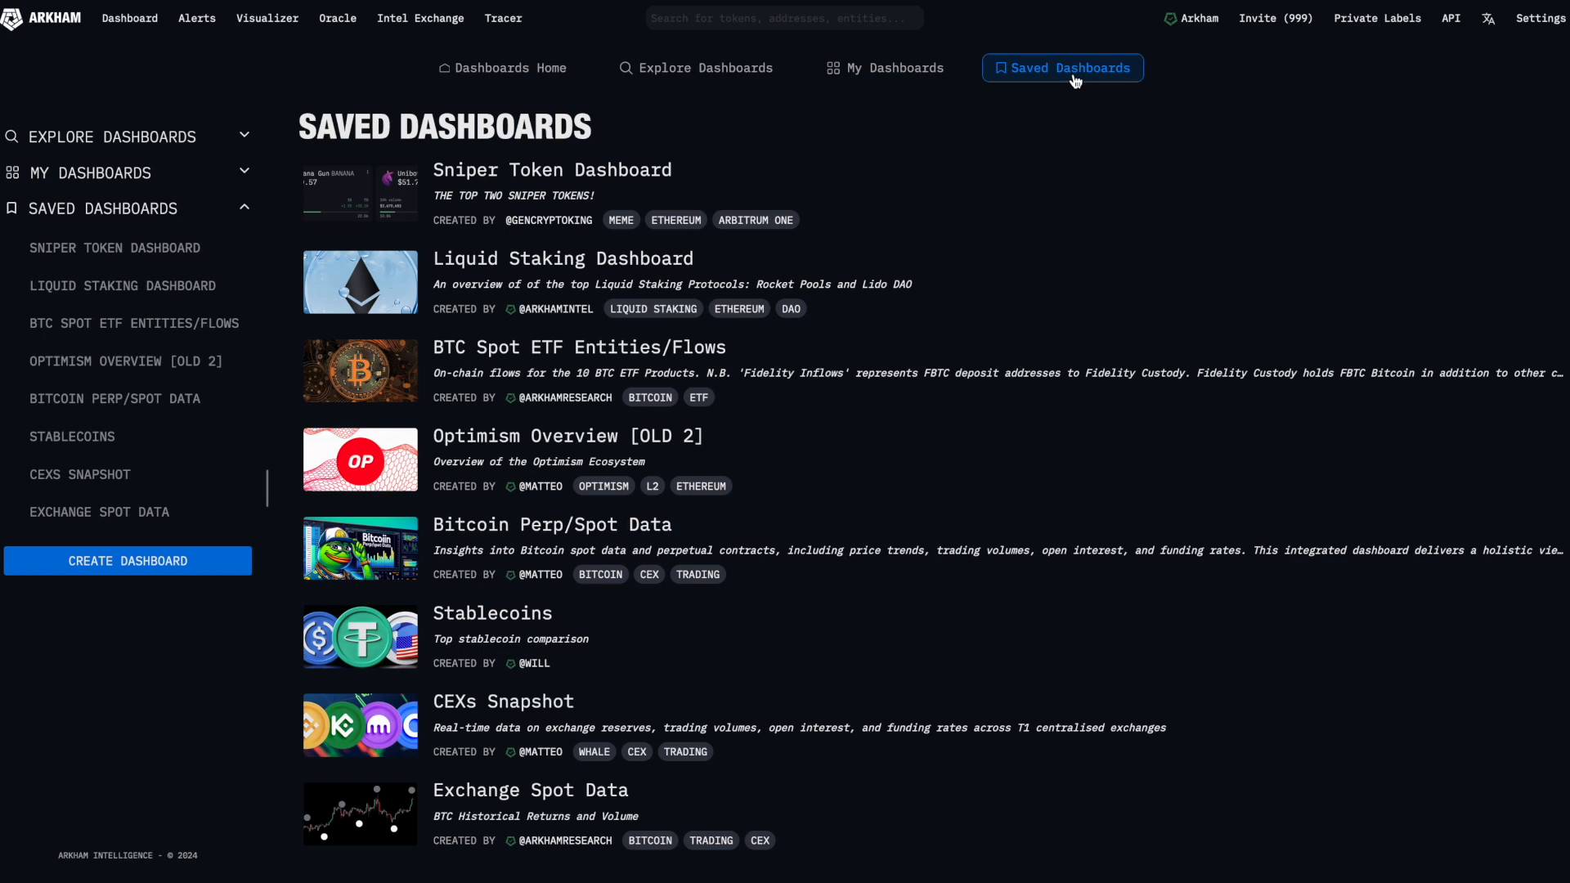
mouse_move(584, 456)
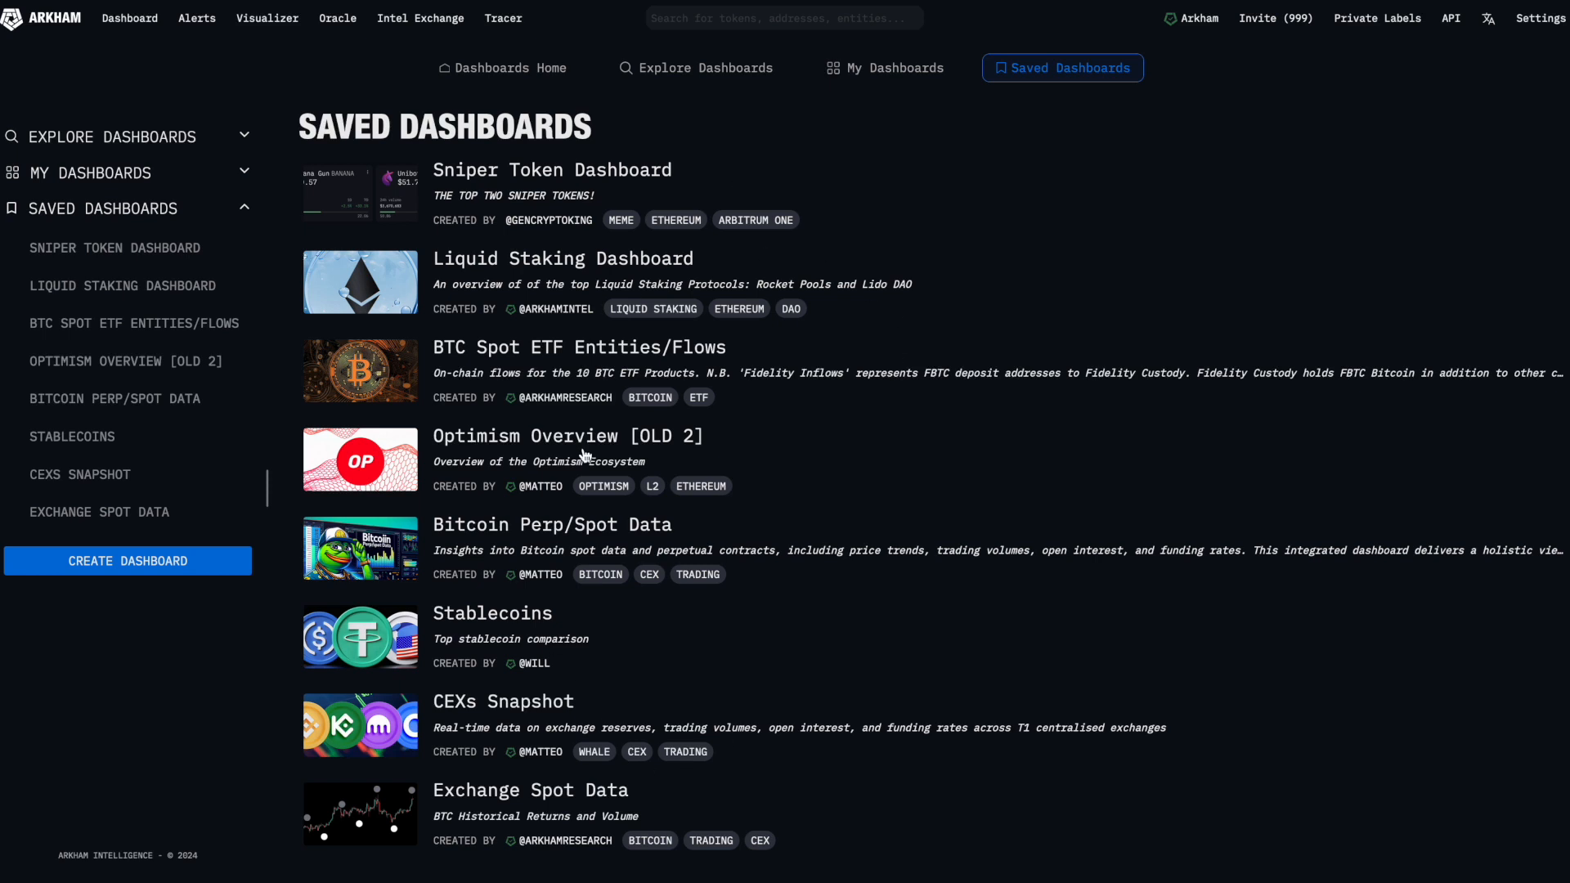
mouse_move(752, 622)
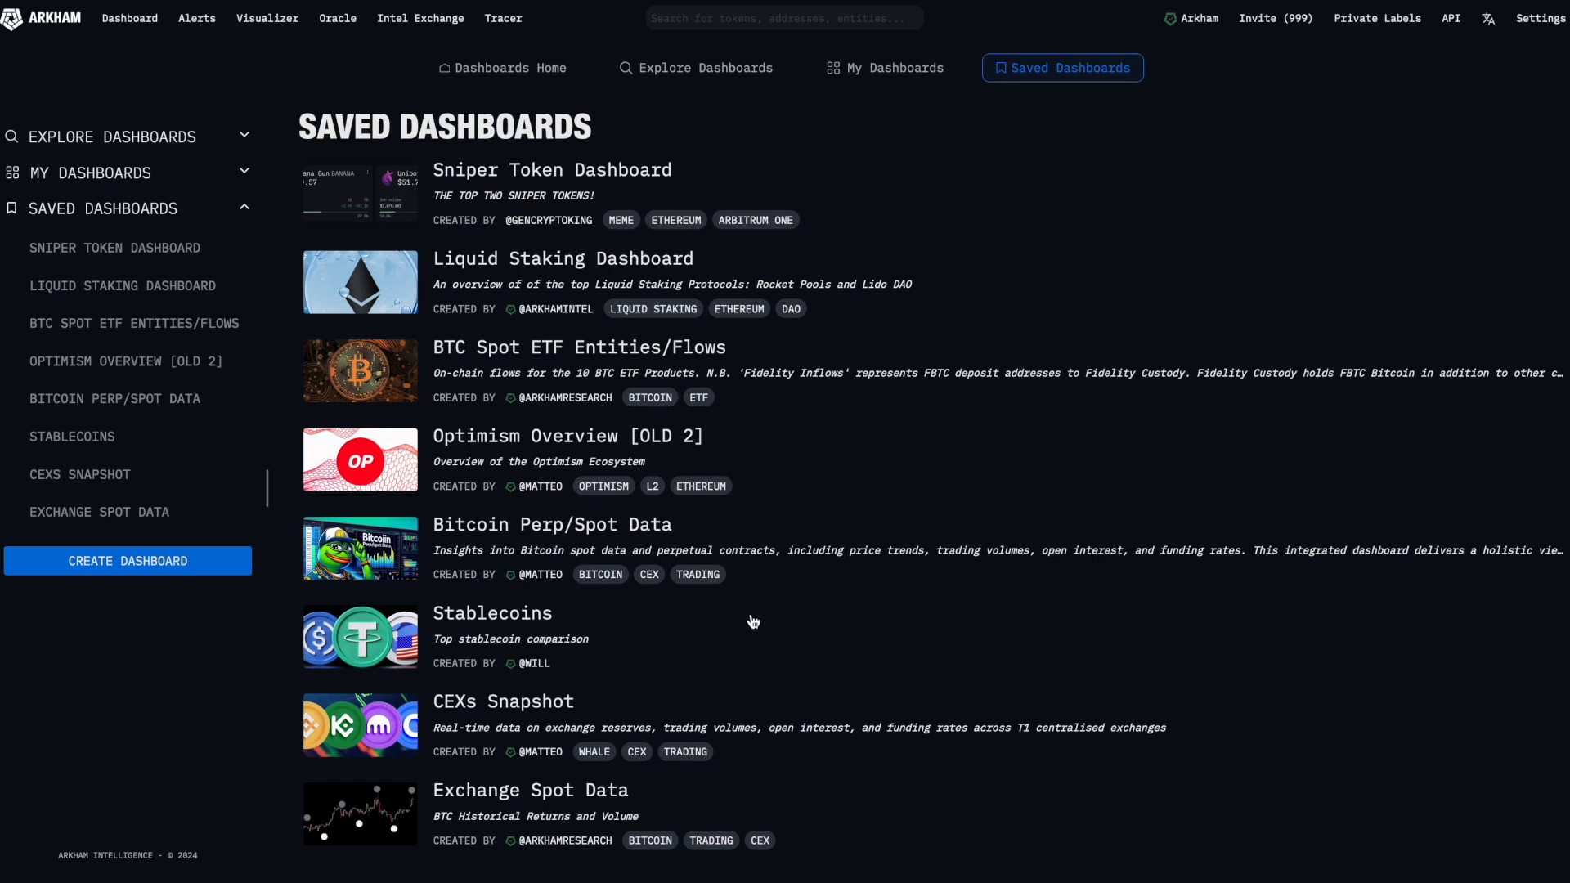